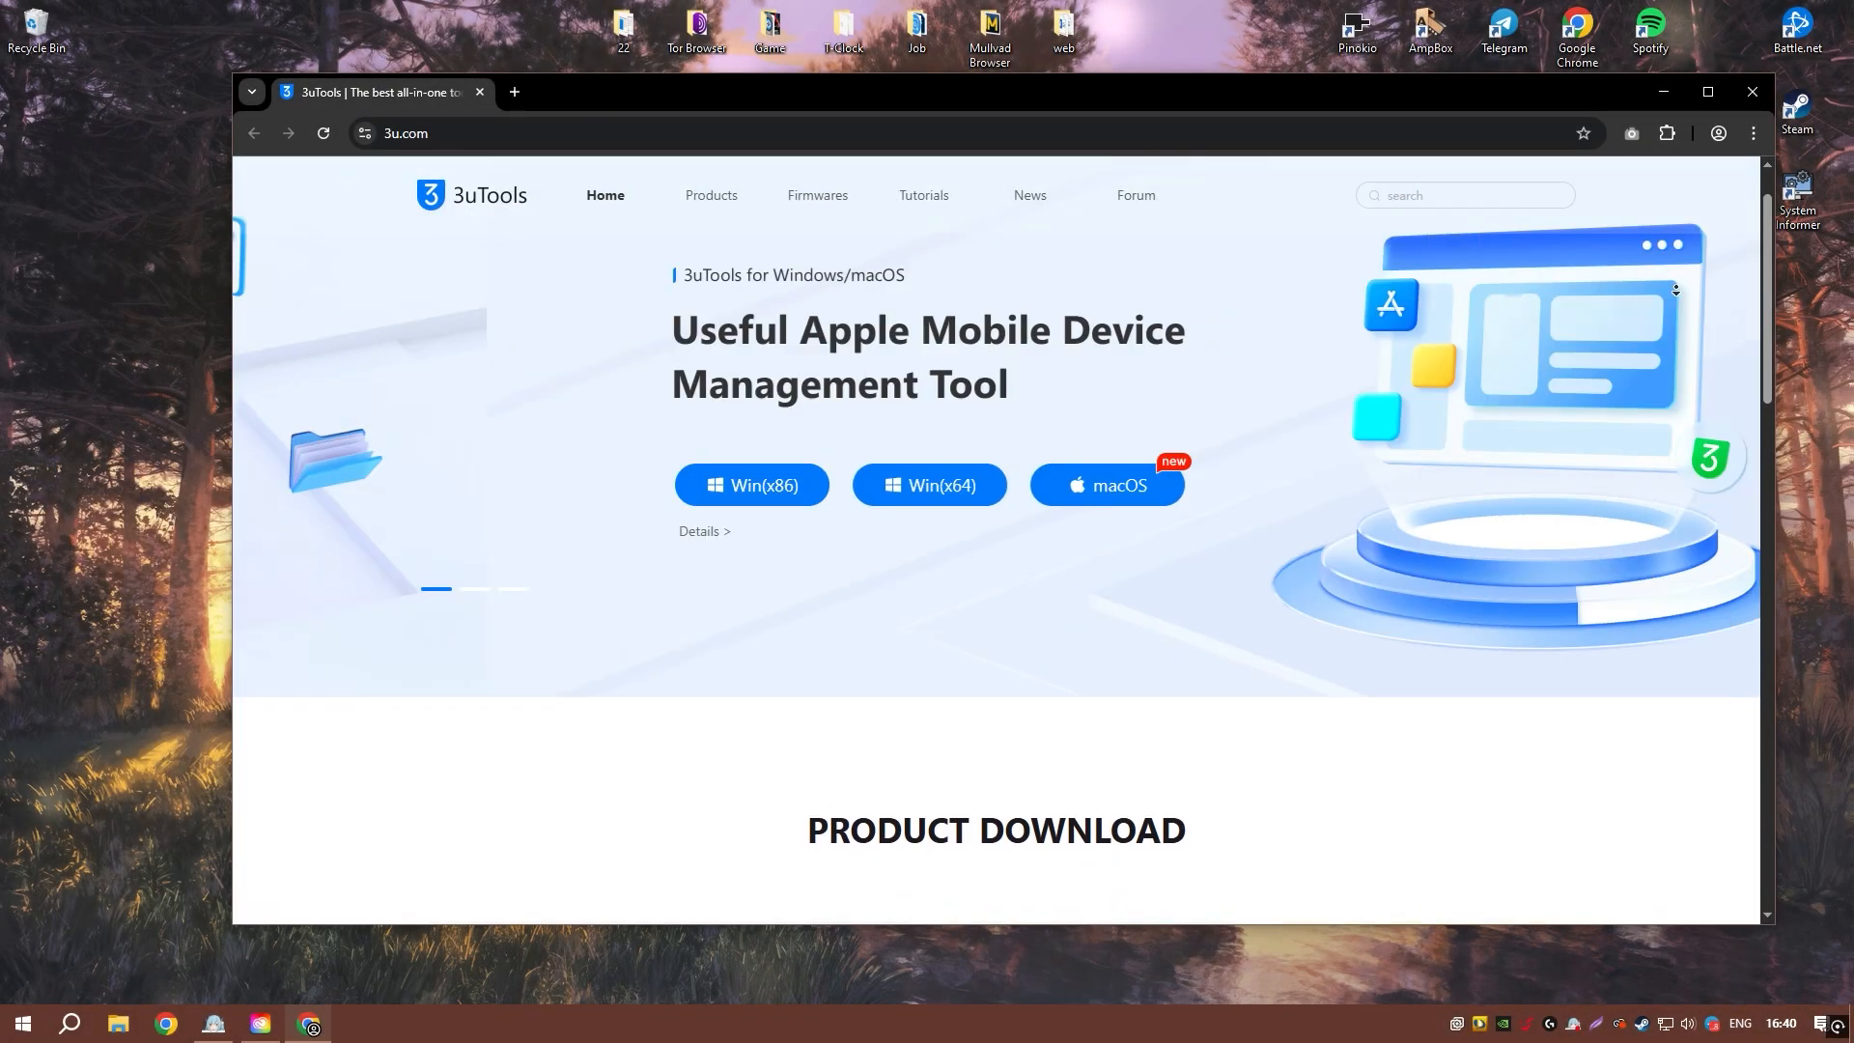
Scroll down through the 3uTools page to reach the installer download
scroll("down", 3)
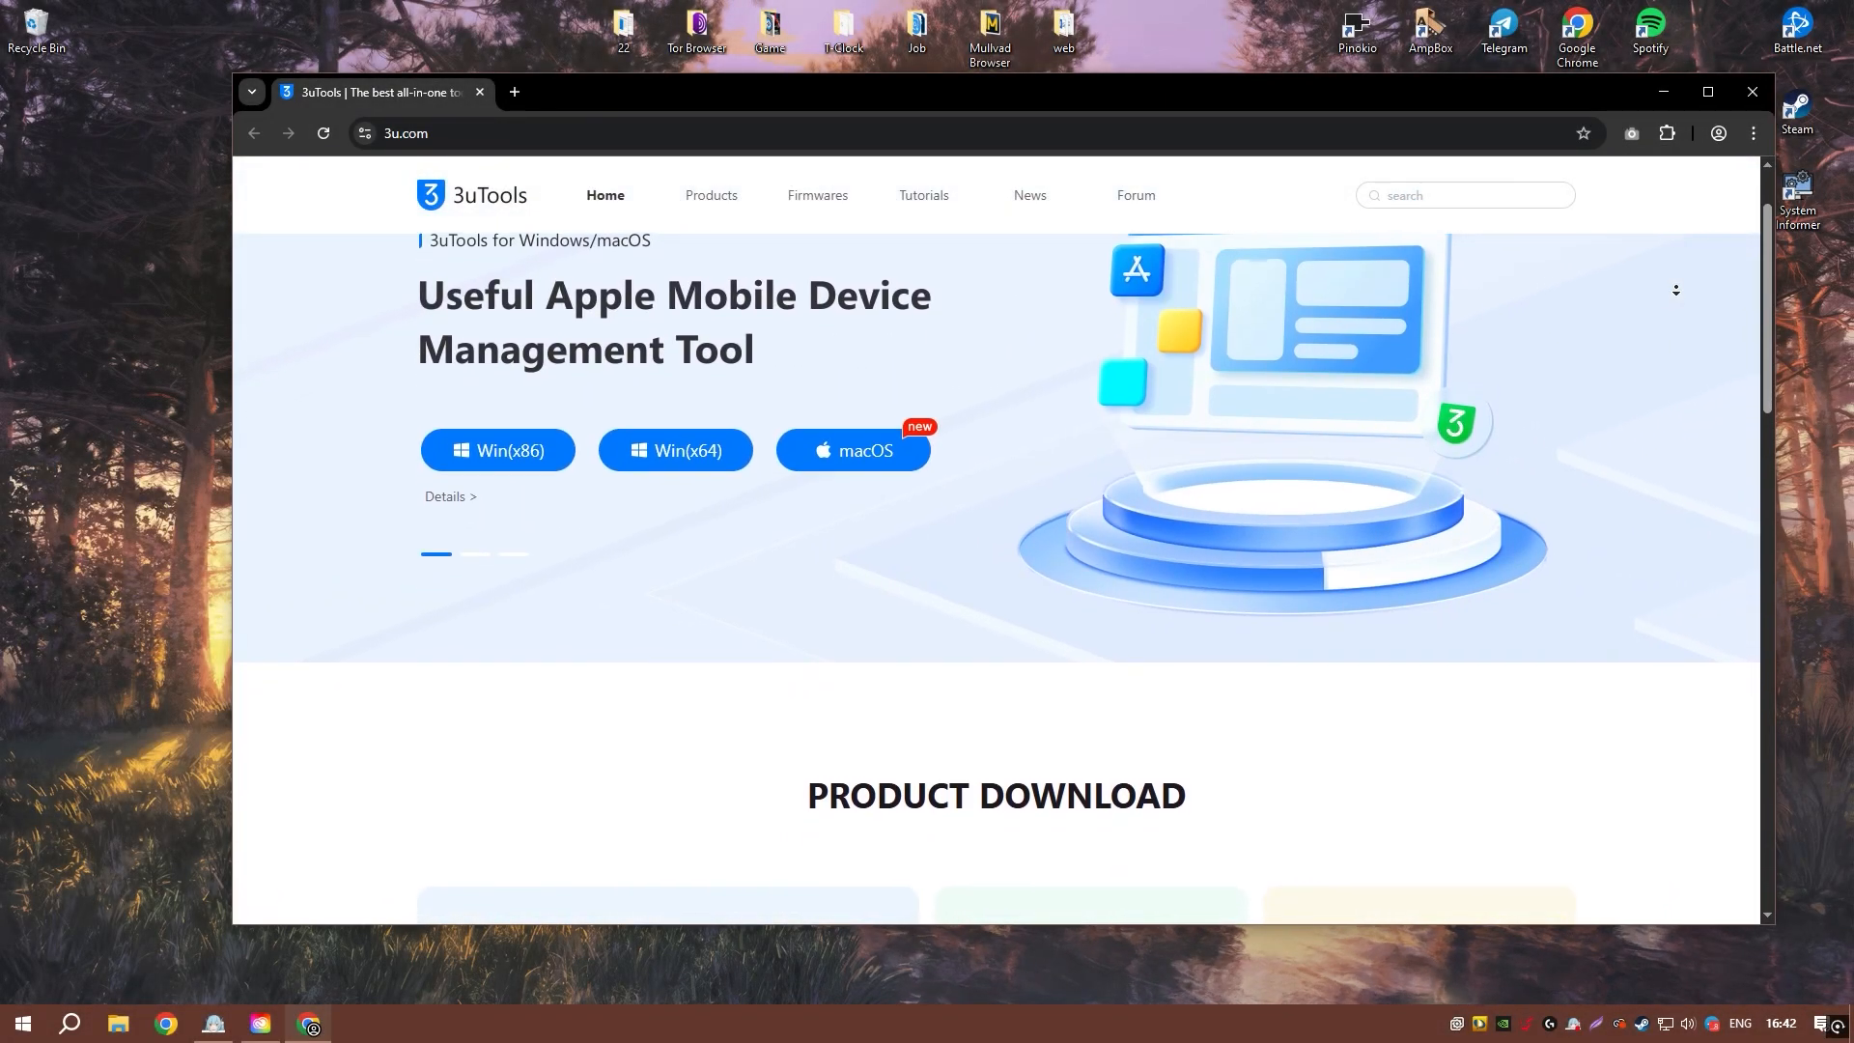
scroll("down", 3)
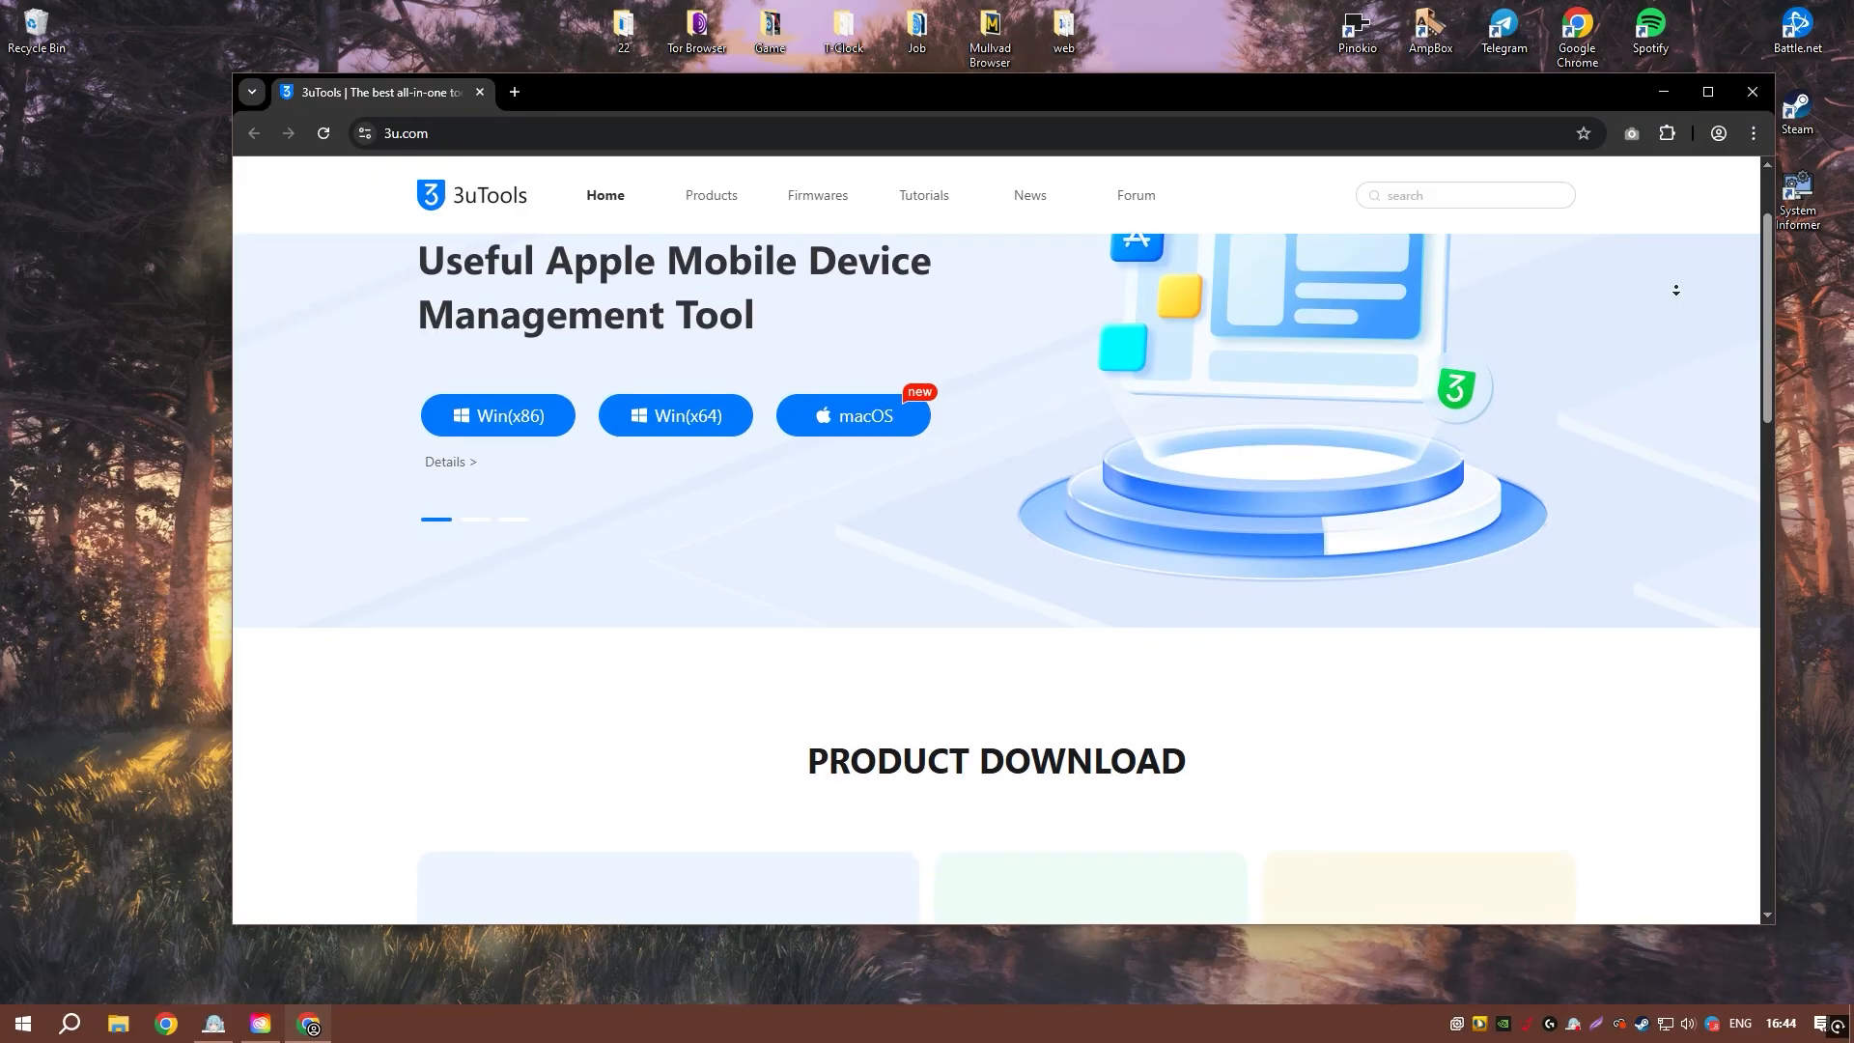
scroll("down", 3)
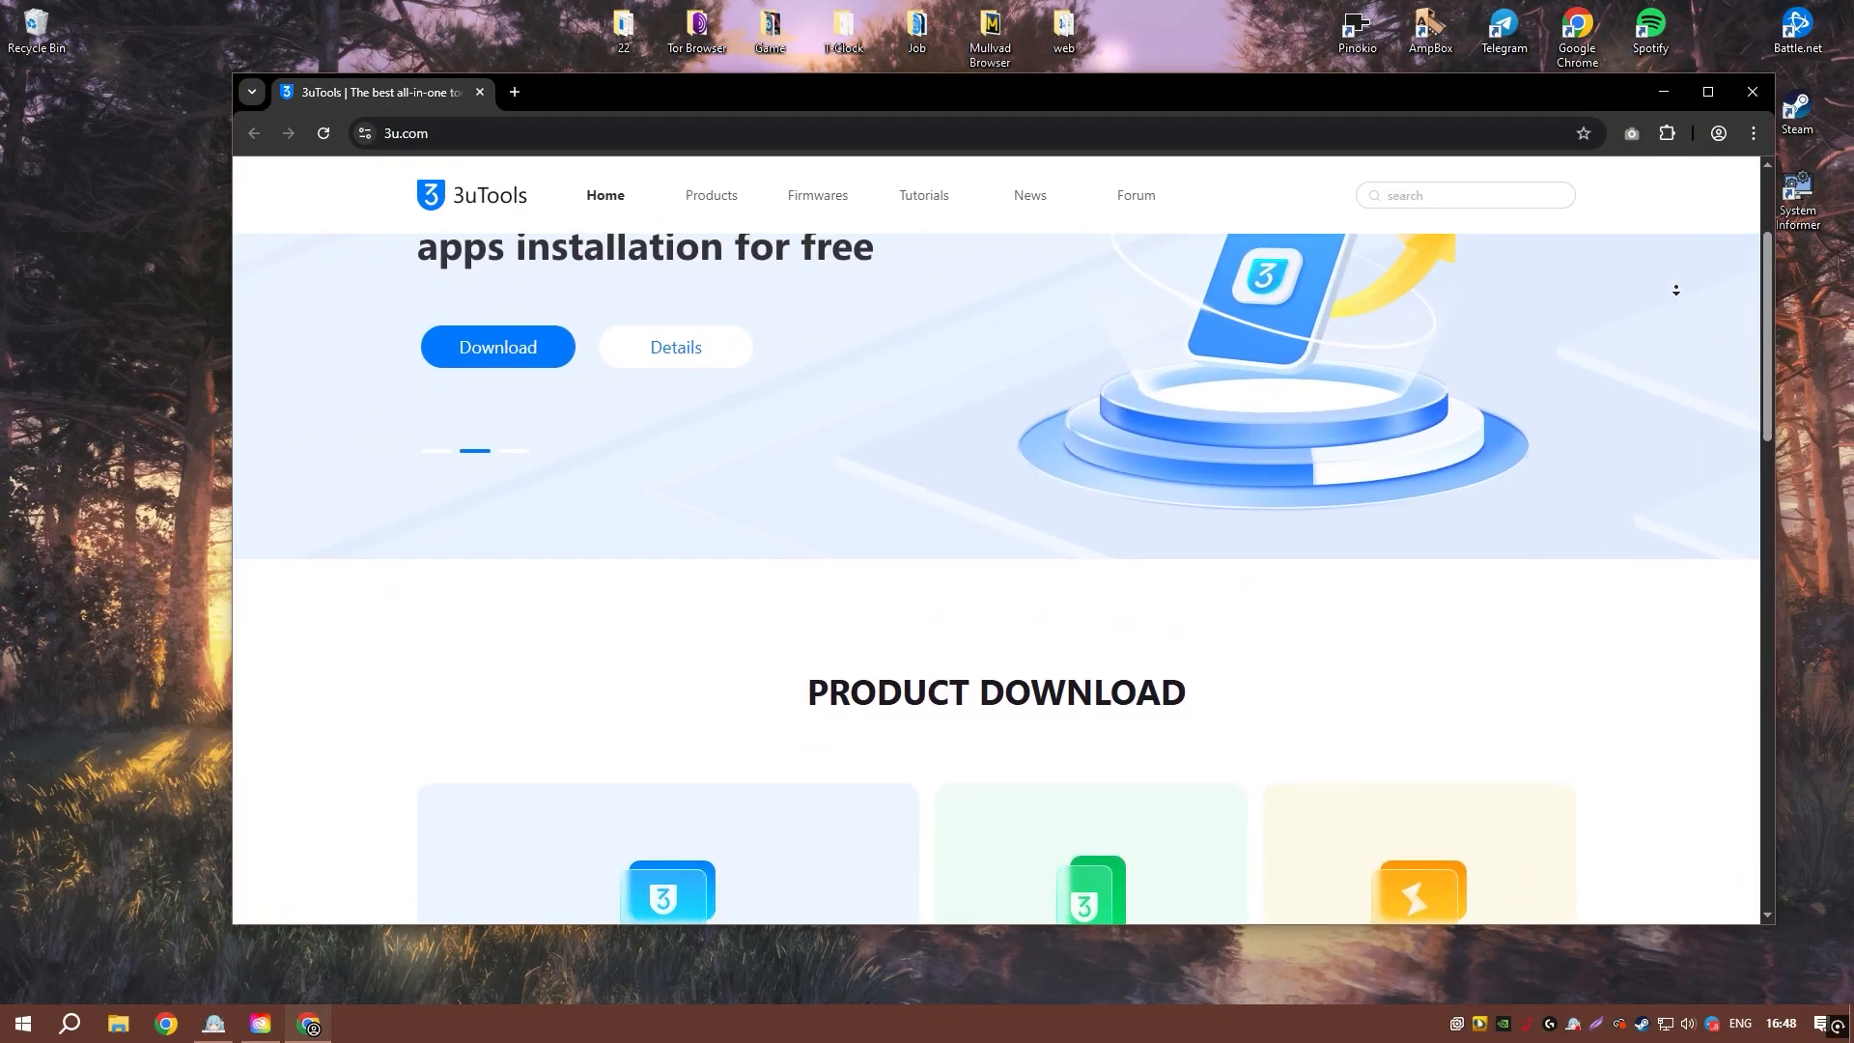
scroll("down", 3)
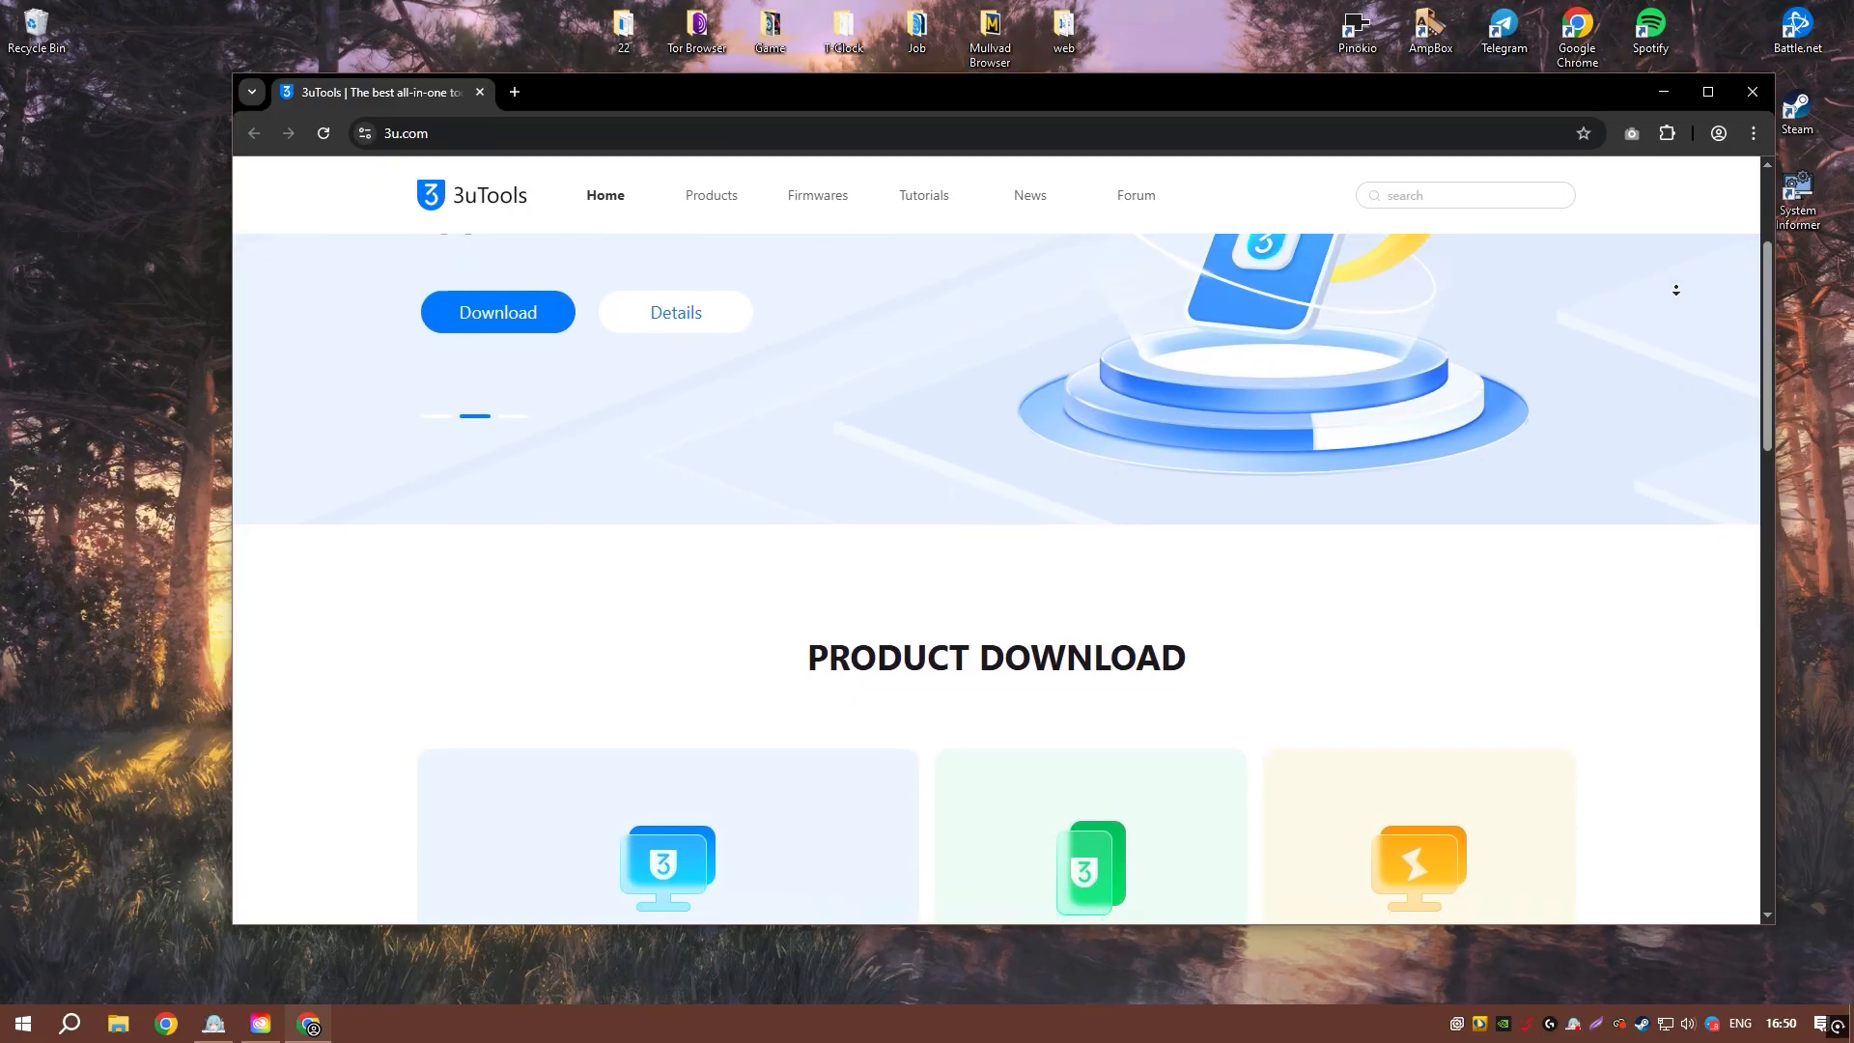
scroll("down", 3)
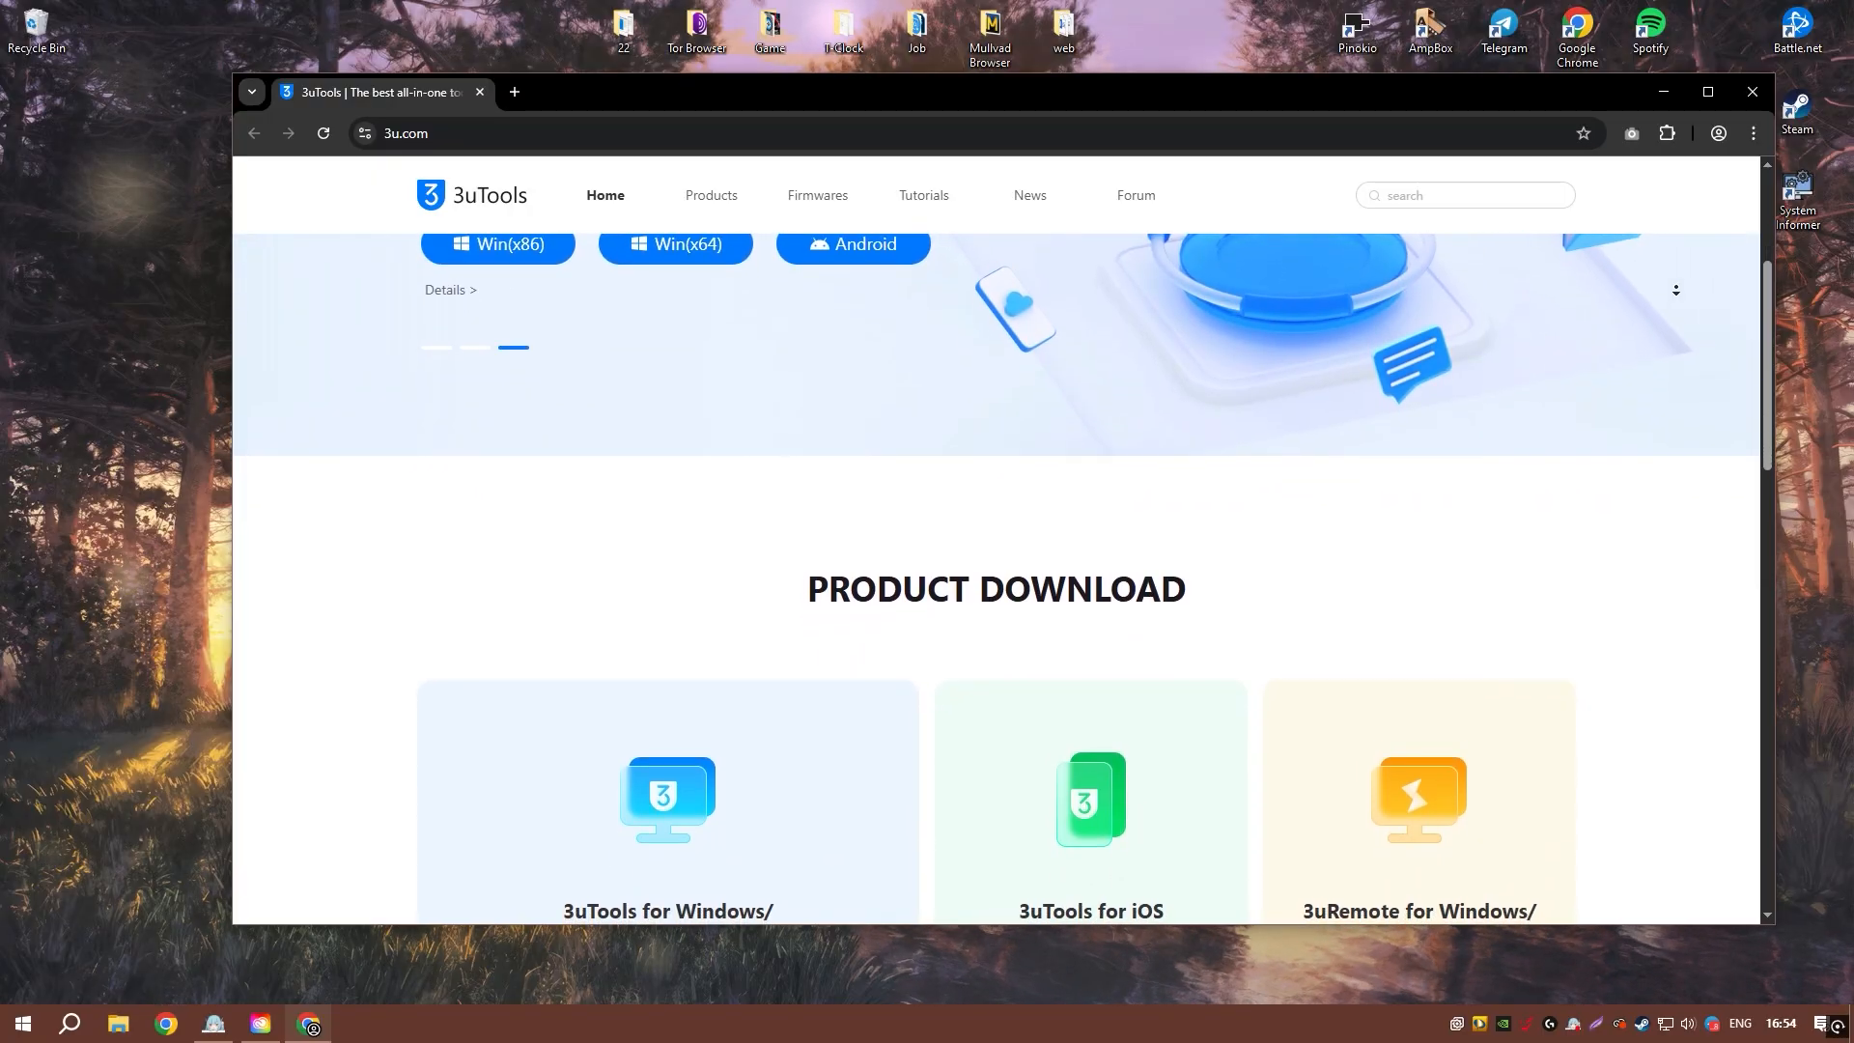
scroll("down", 3)
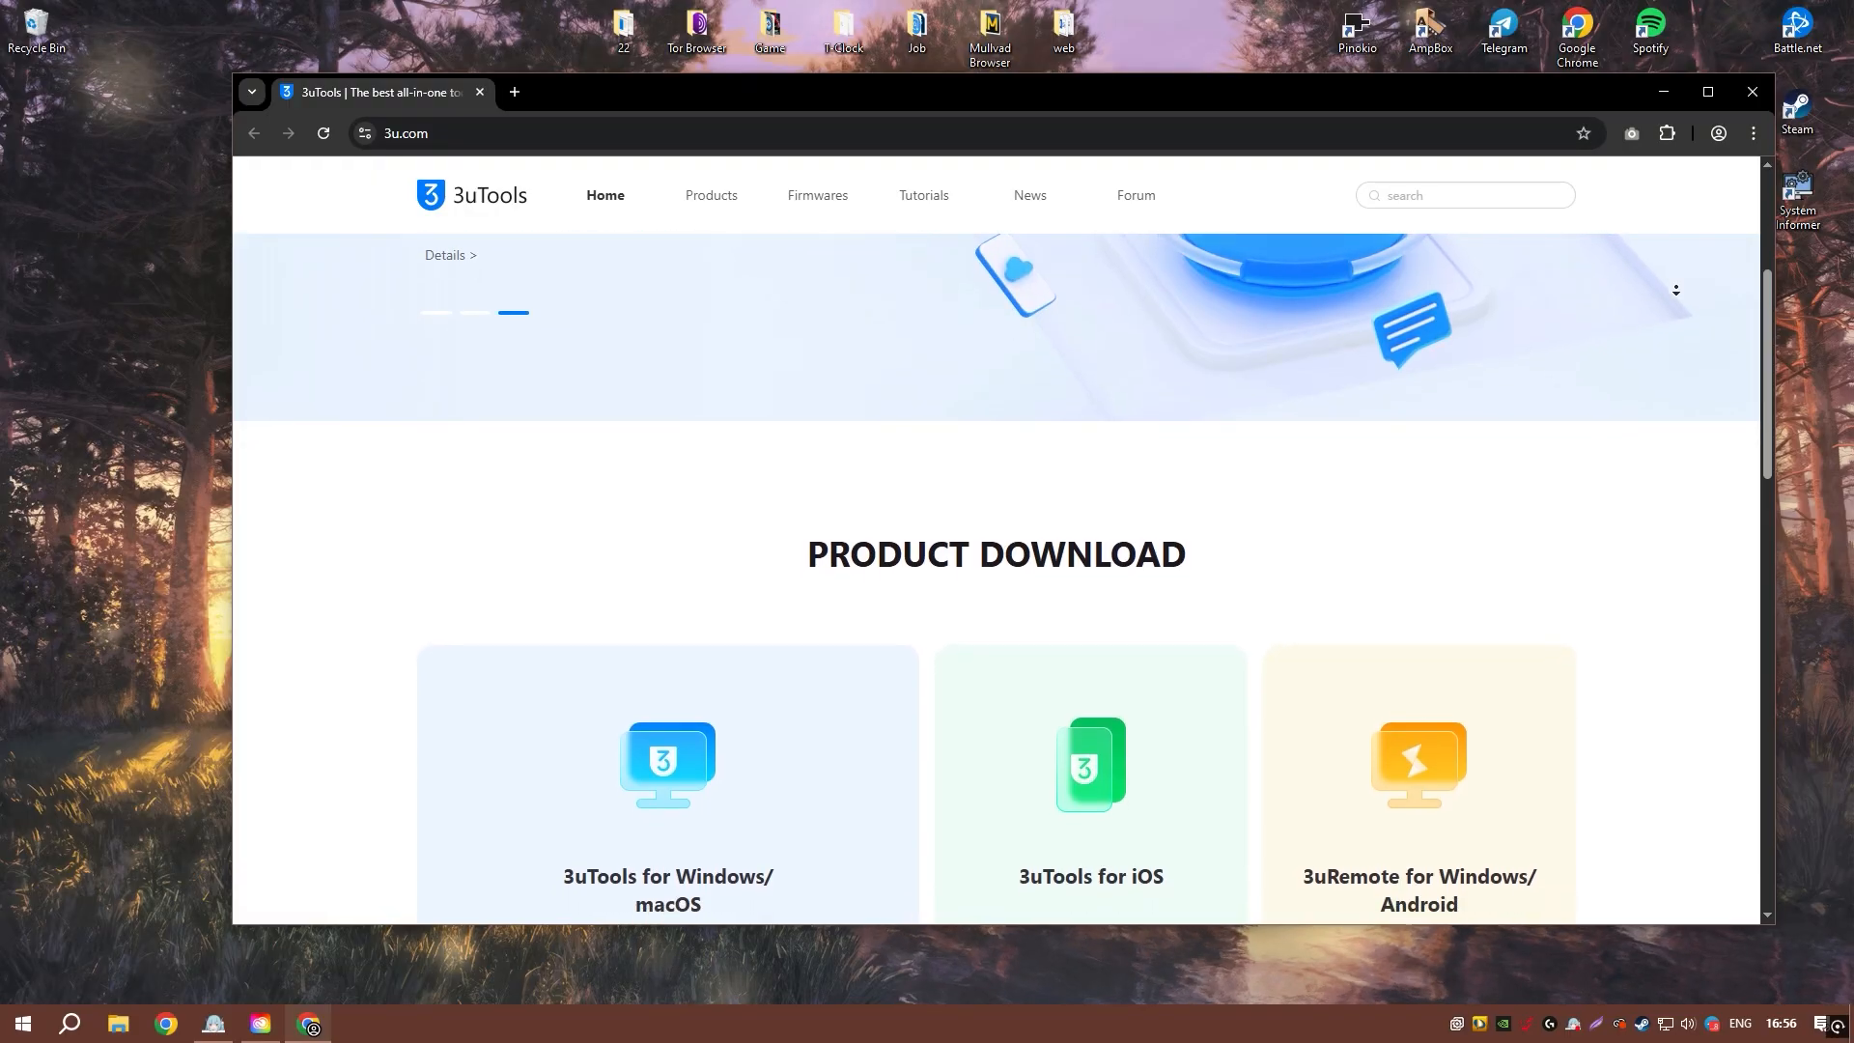
scroll("down", 3)
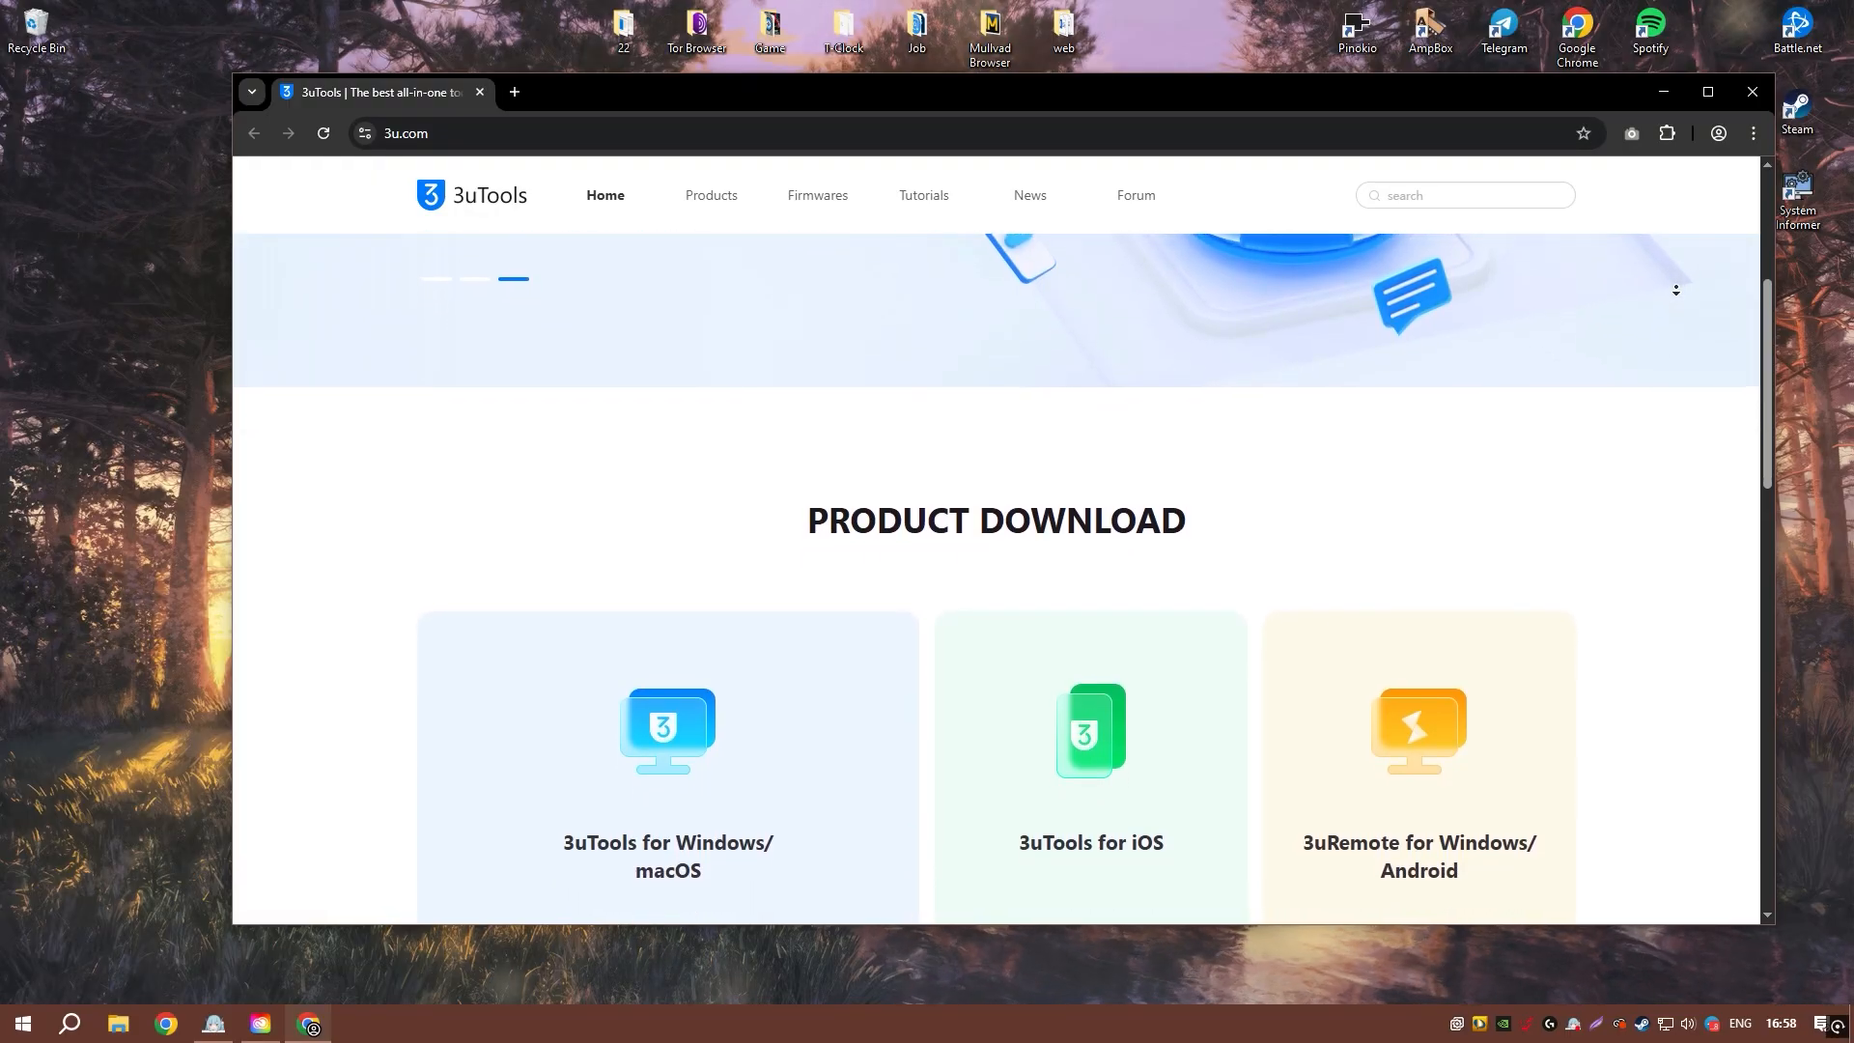
scroll("down", 3)
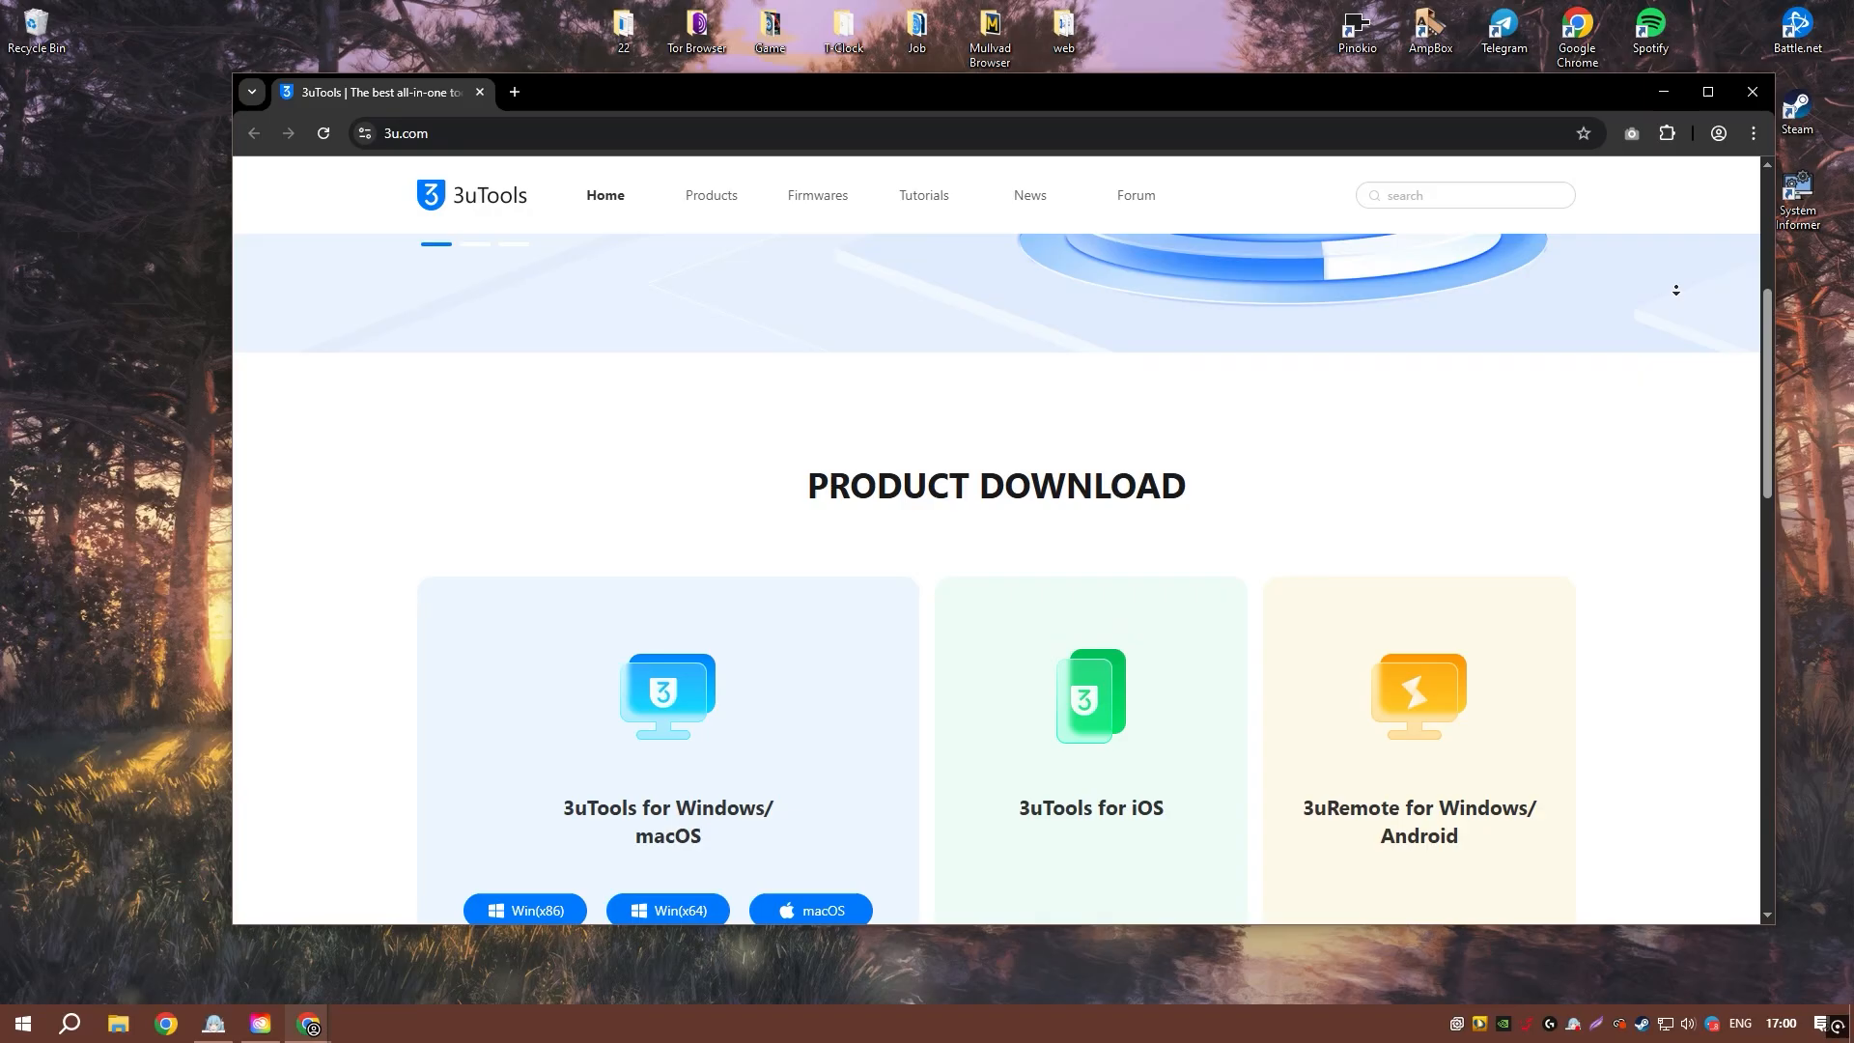
scroll("down", 3)
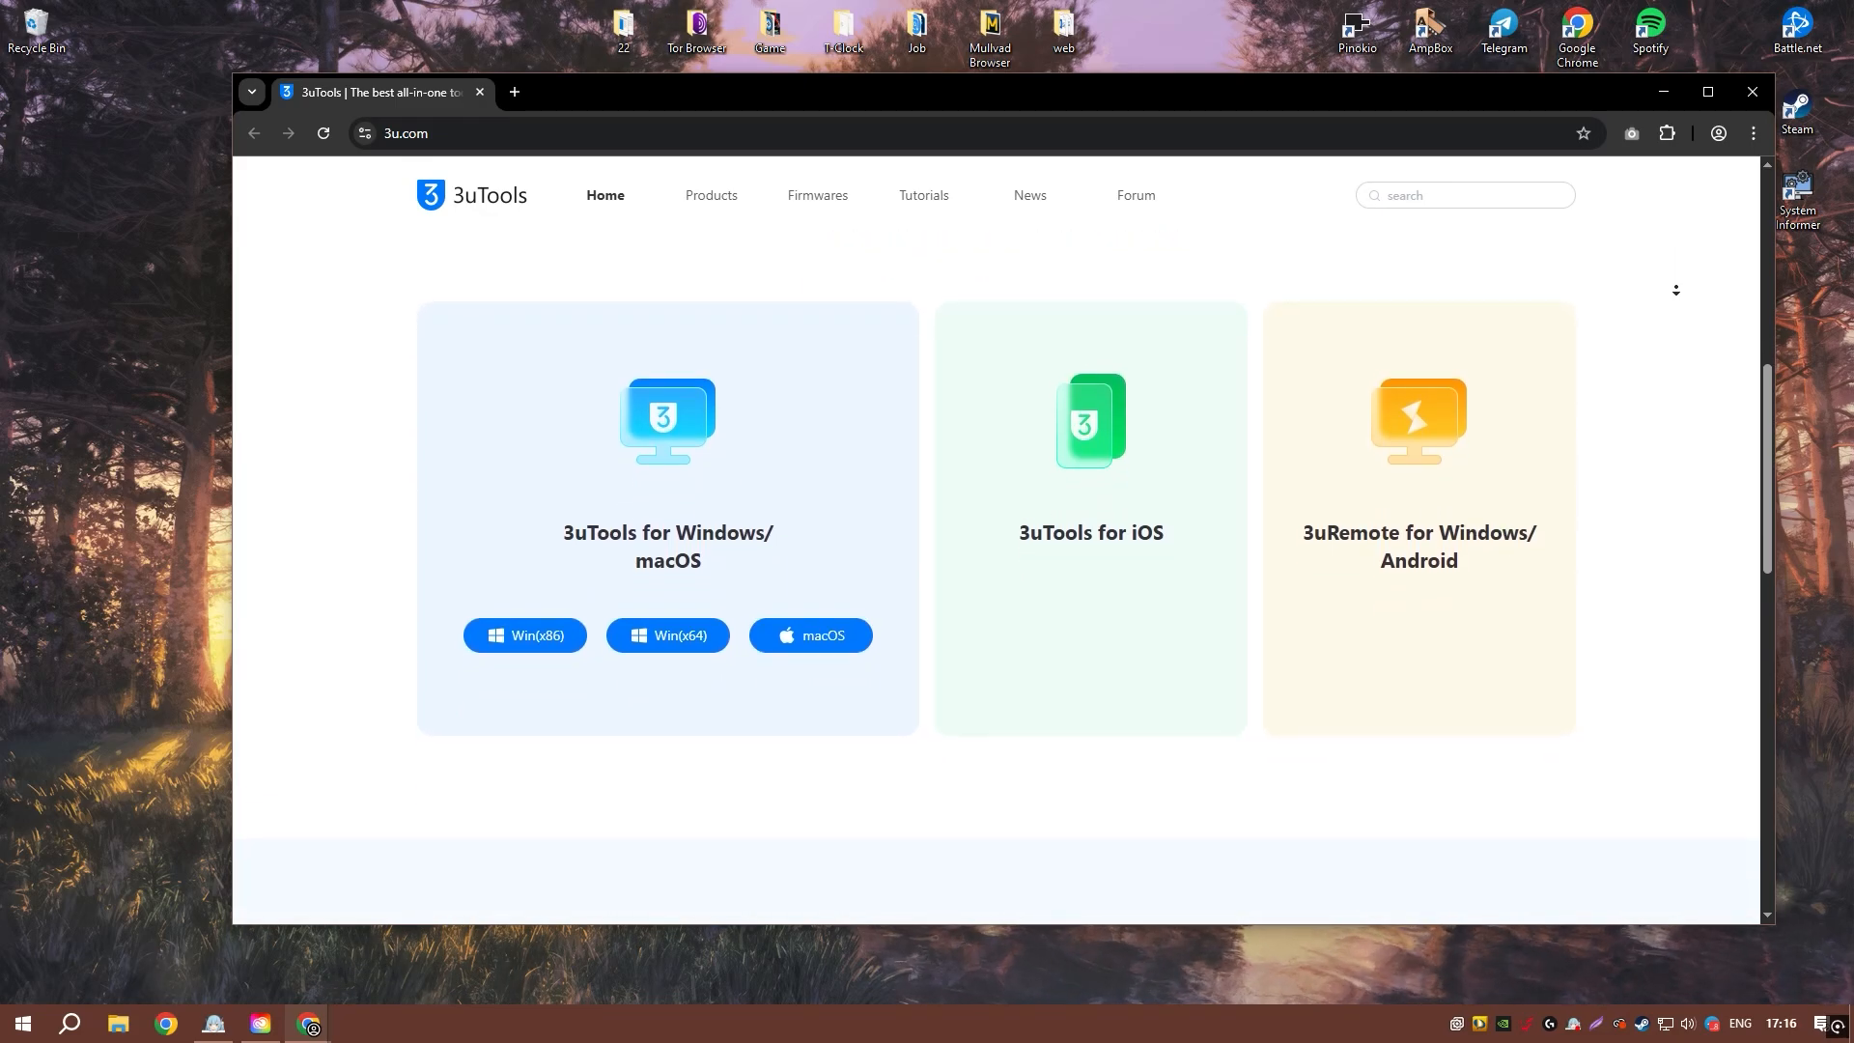
scroll("down", 3)
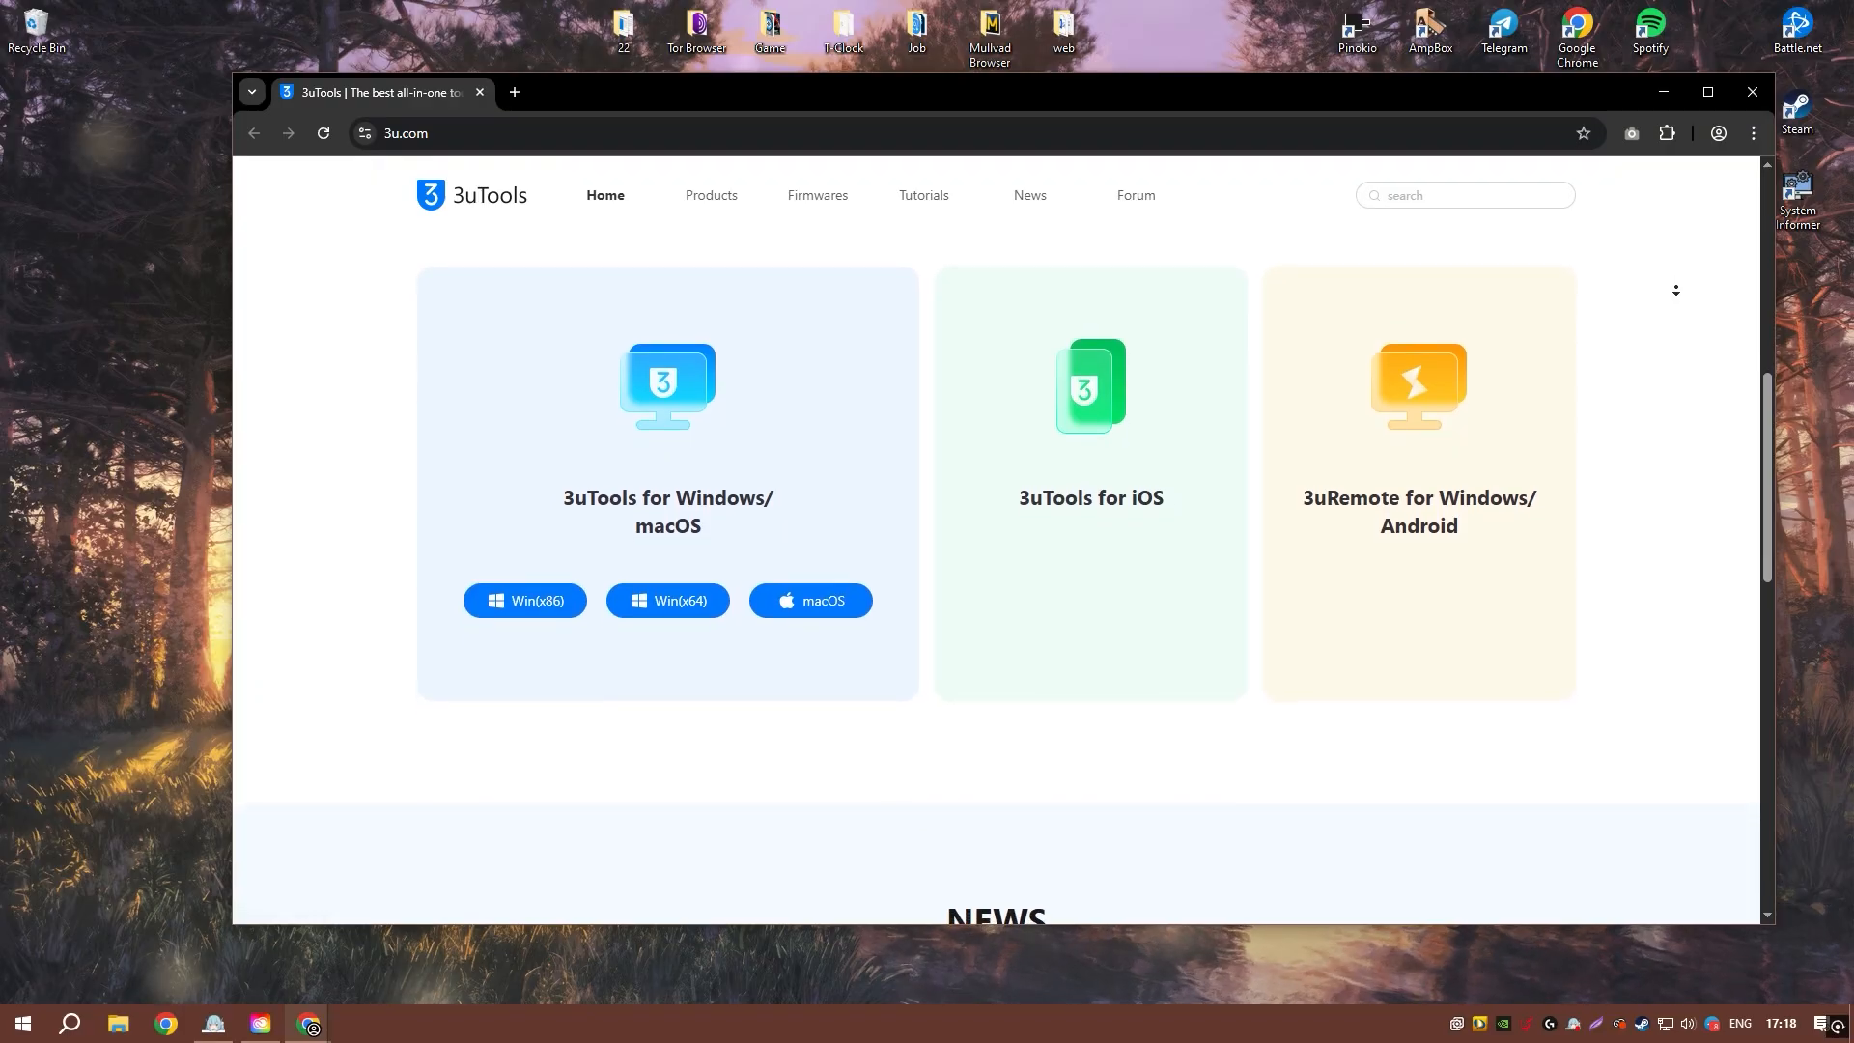
scroll("down", 3)
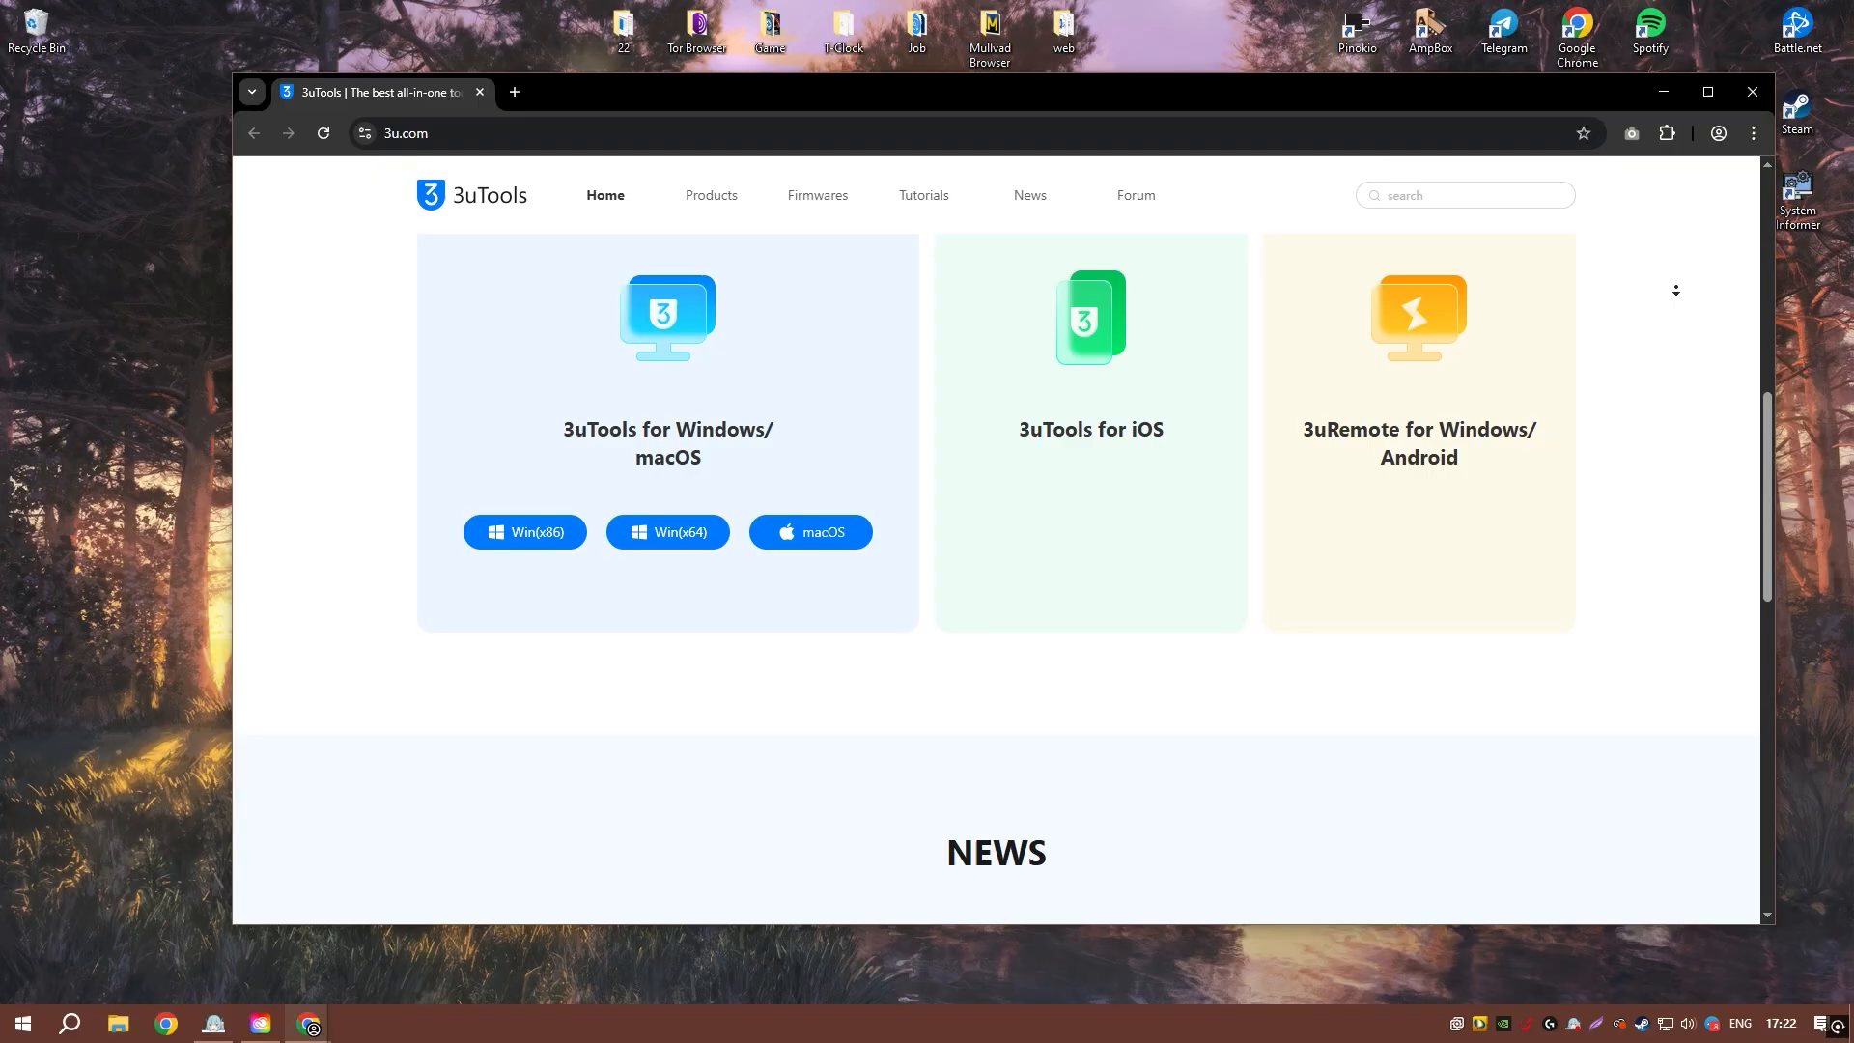
scroll("down", 3)
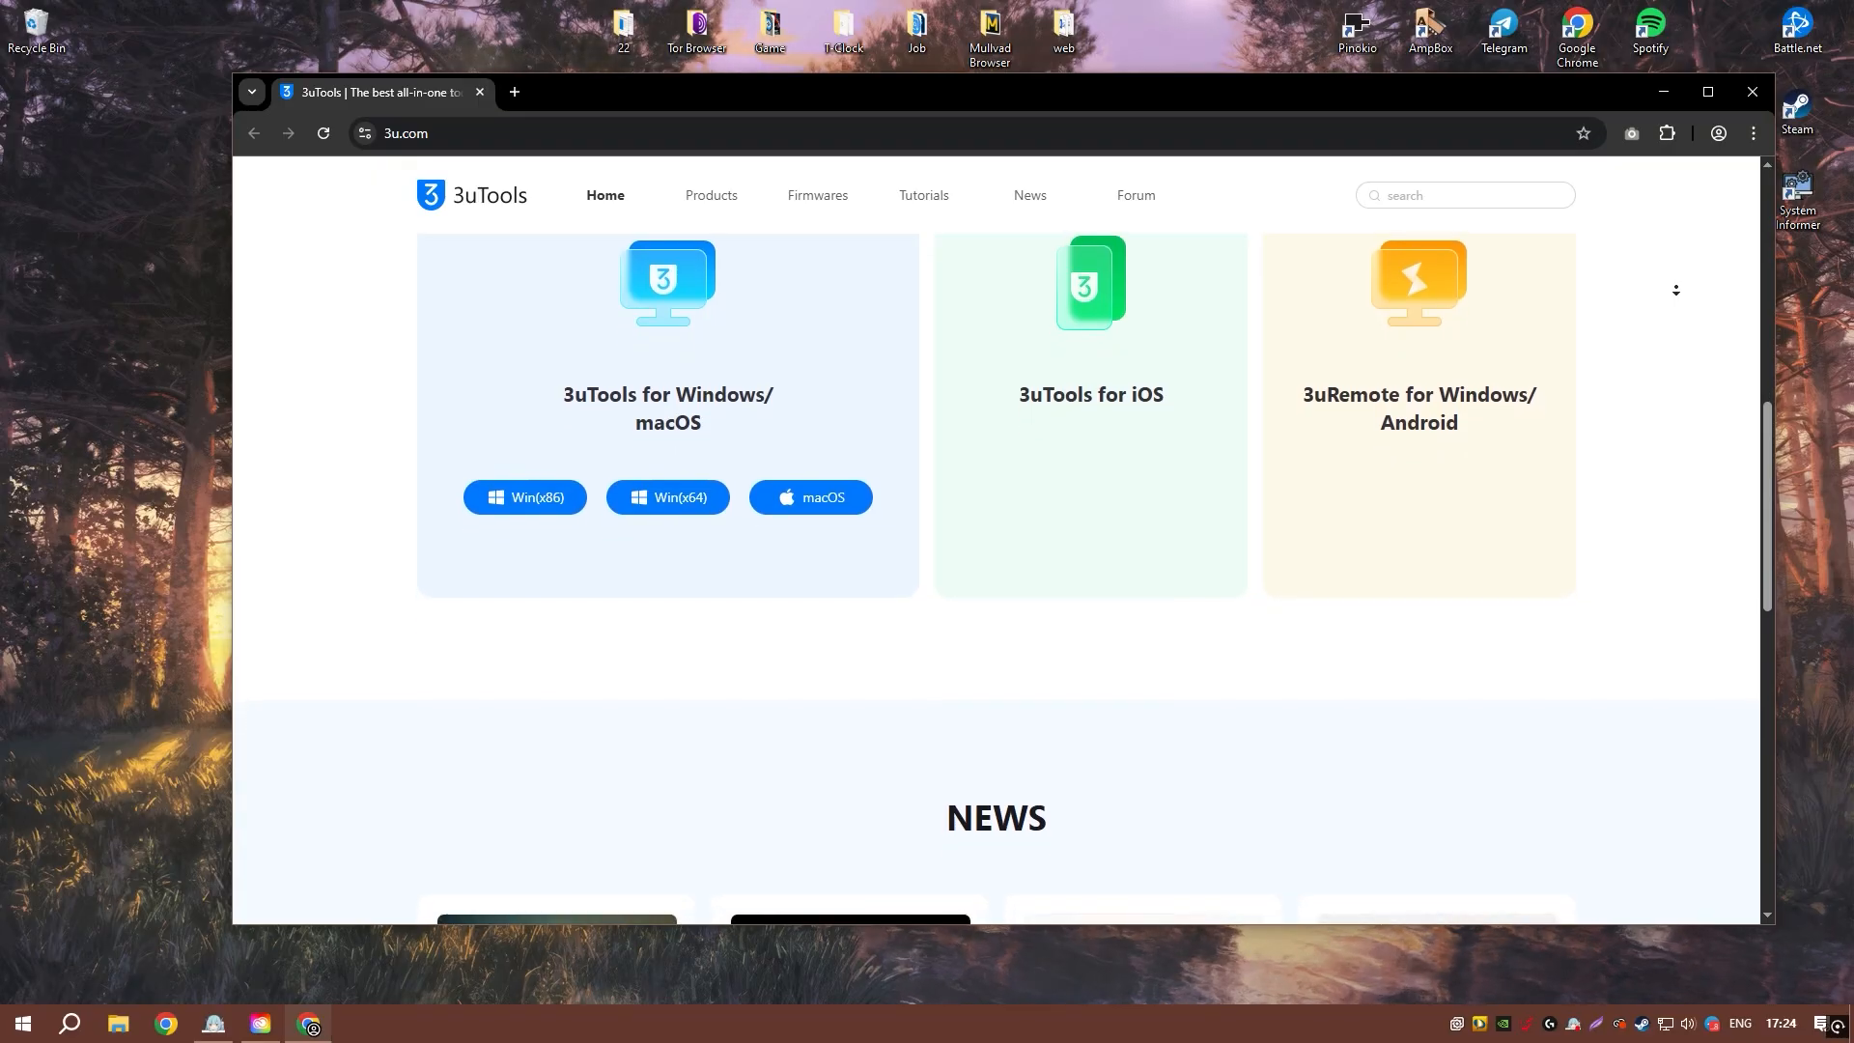
scroll("down", 3)
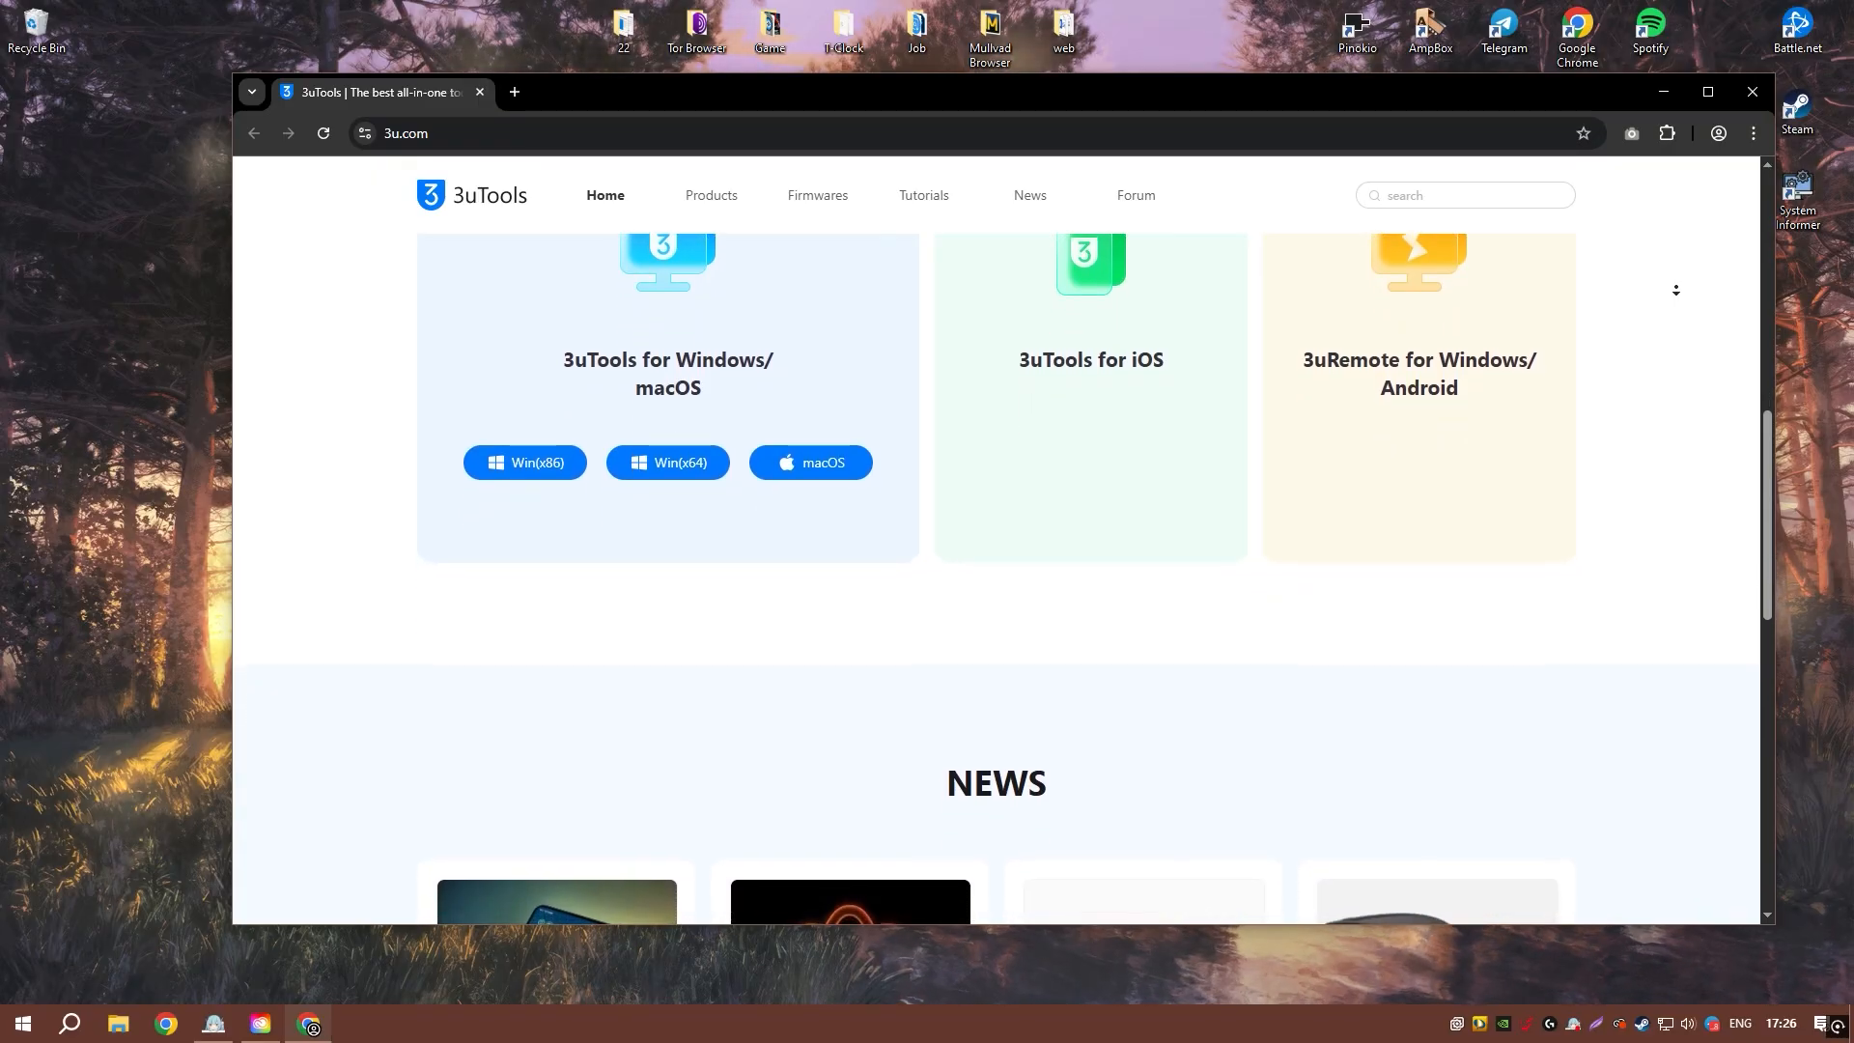
scroll("down", 3)
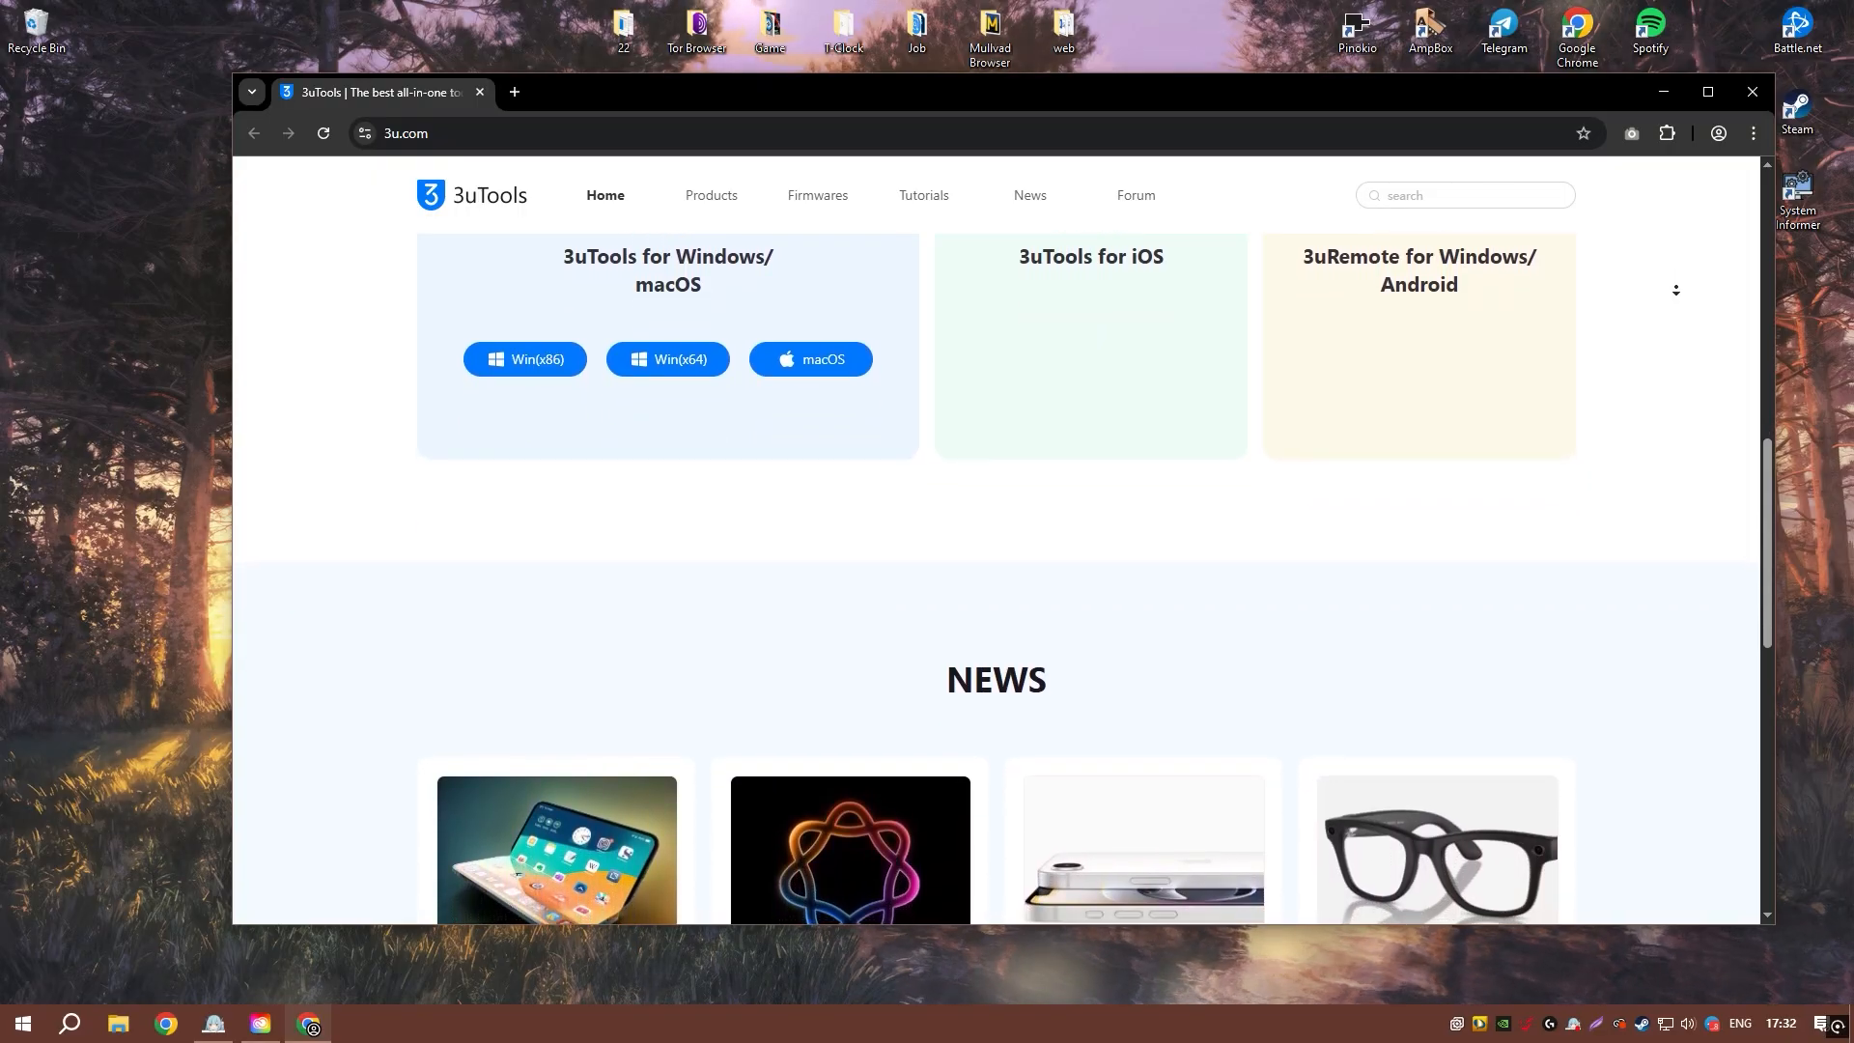
scroll("down", 3)
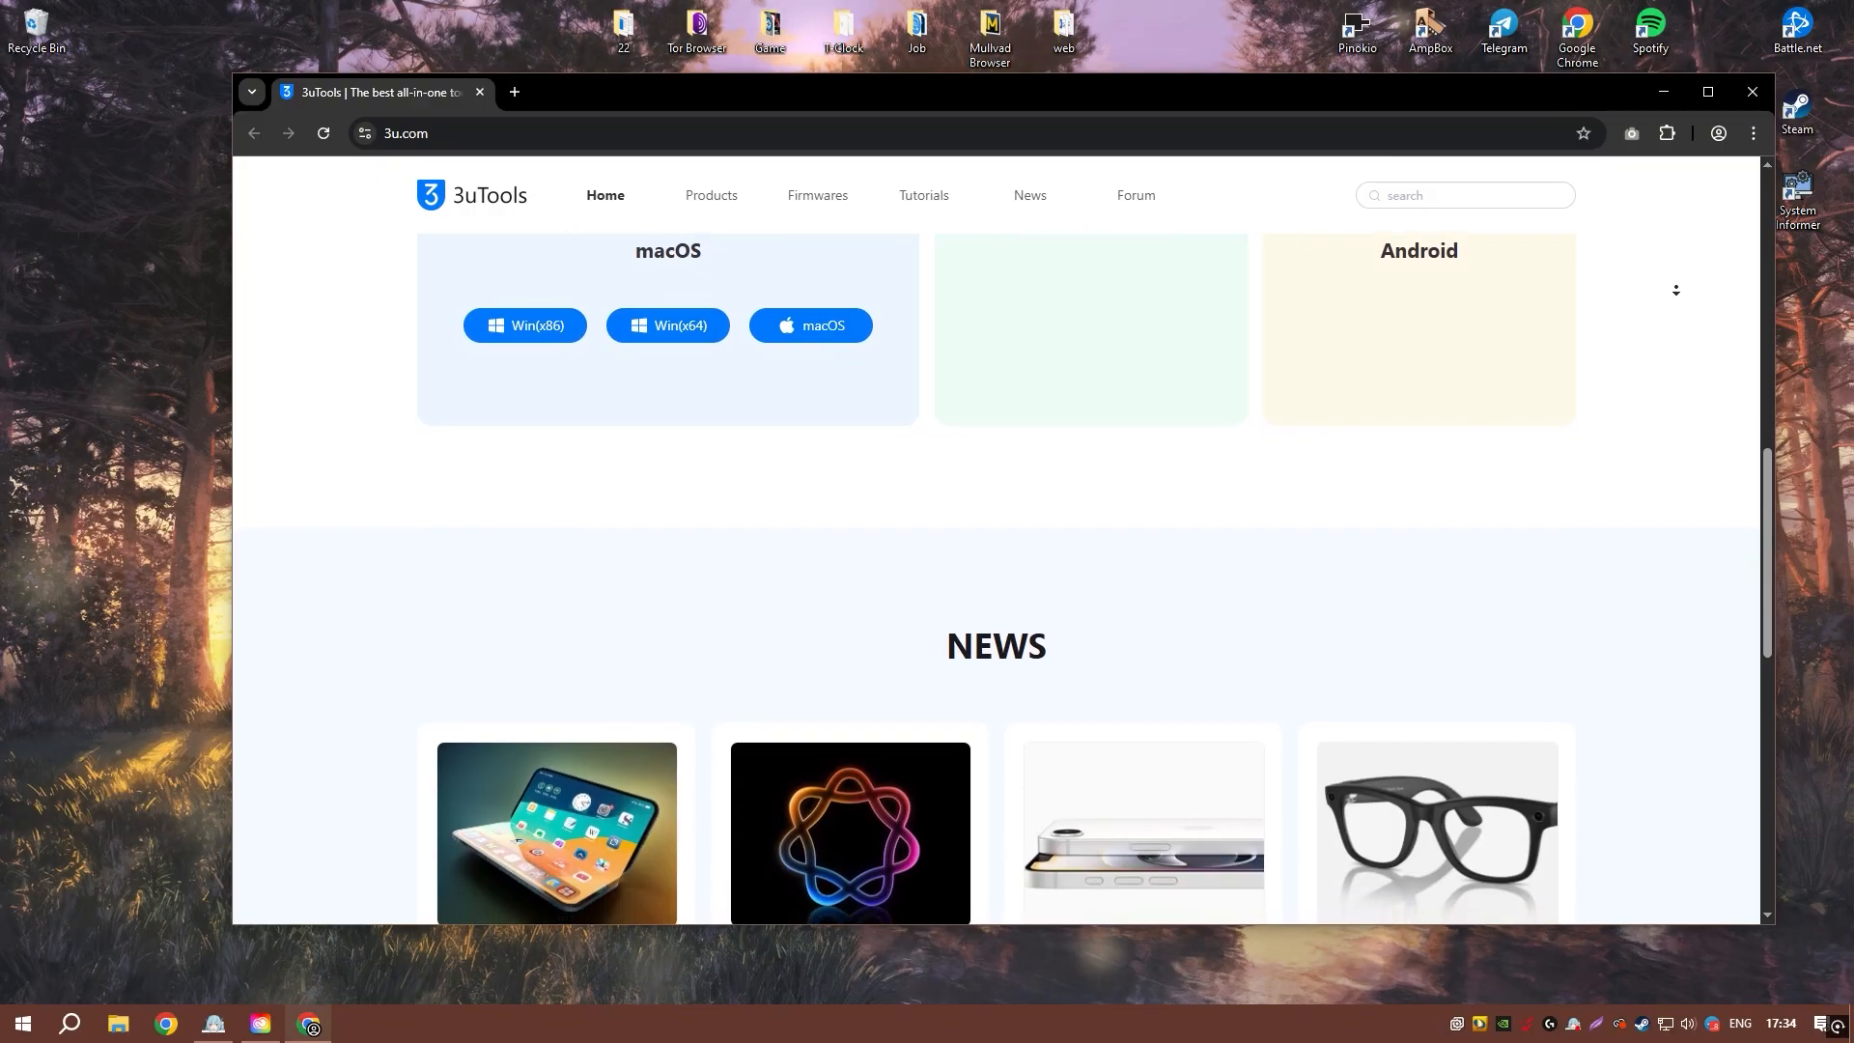
scroll("down", 3)
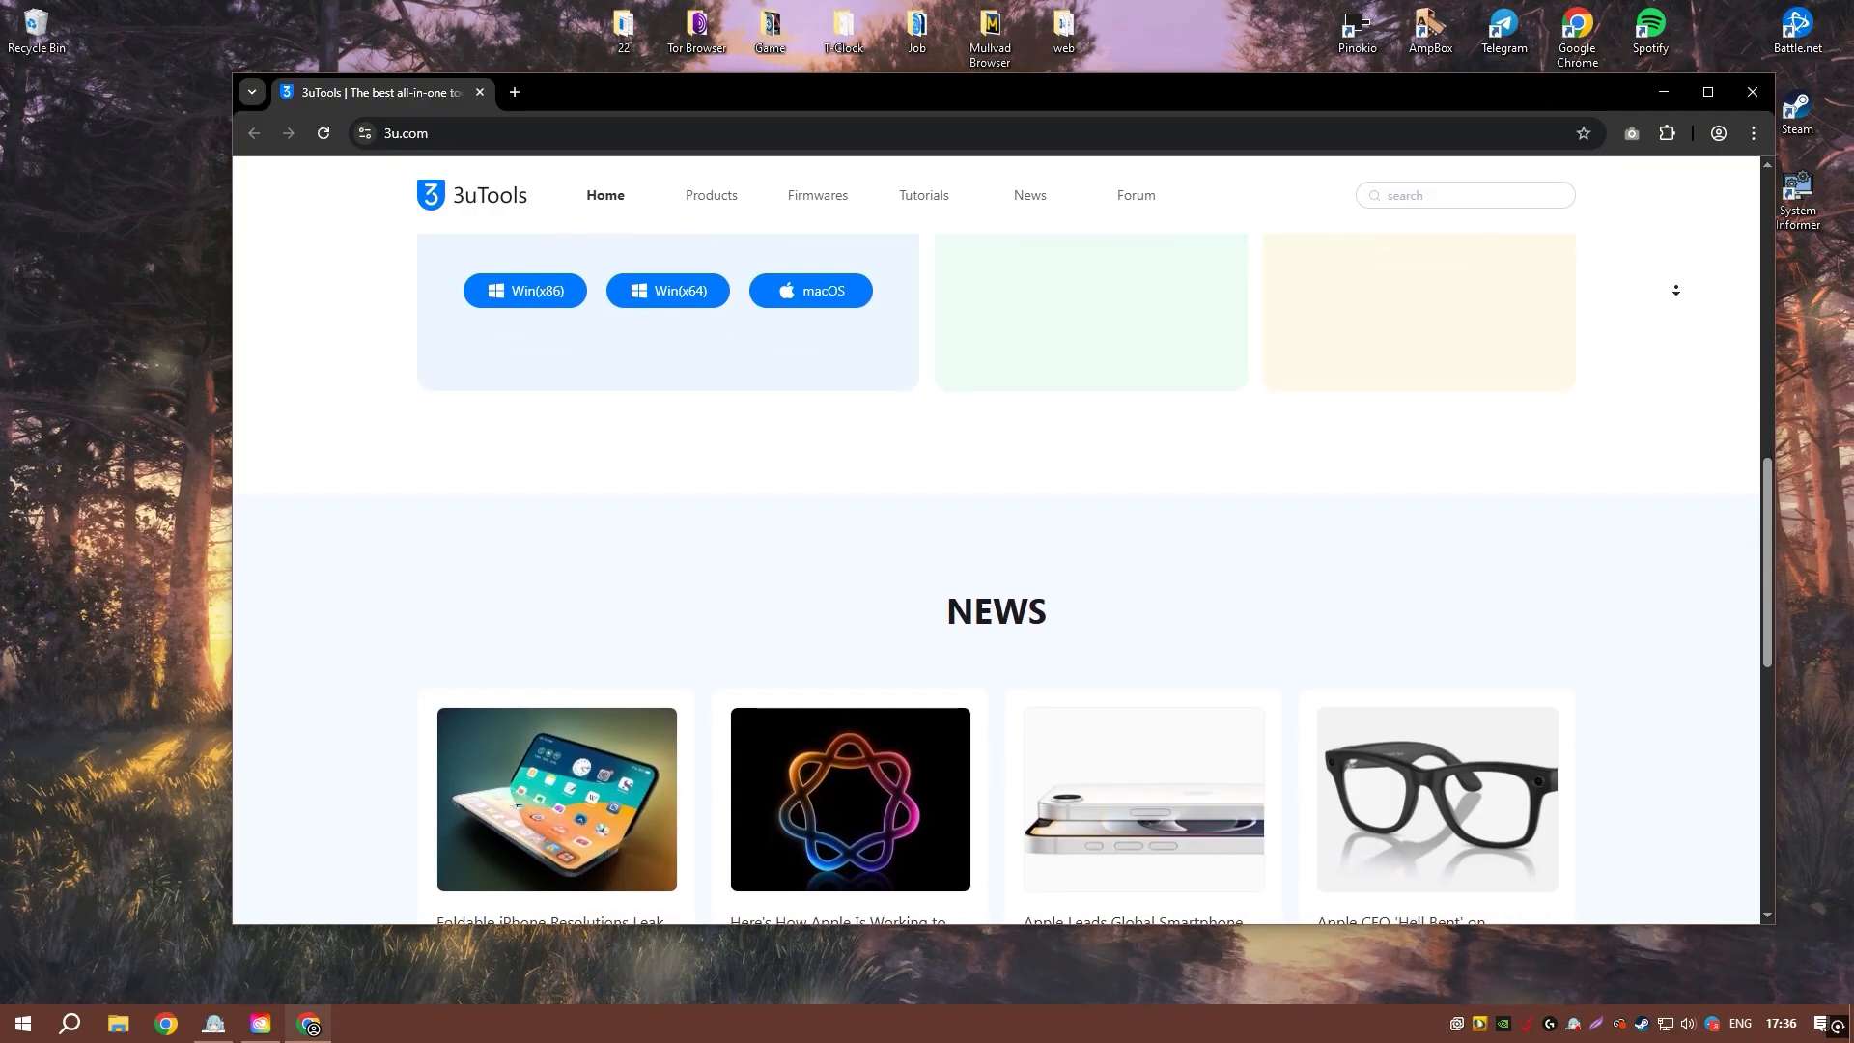
scroll("down", 3)
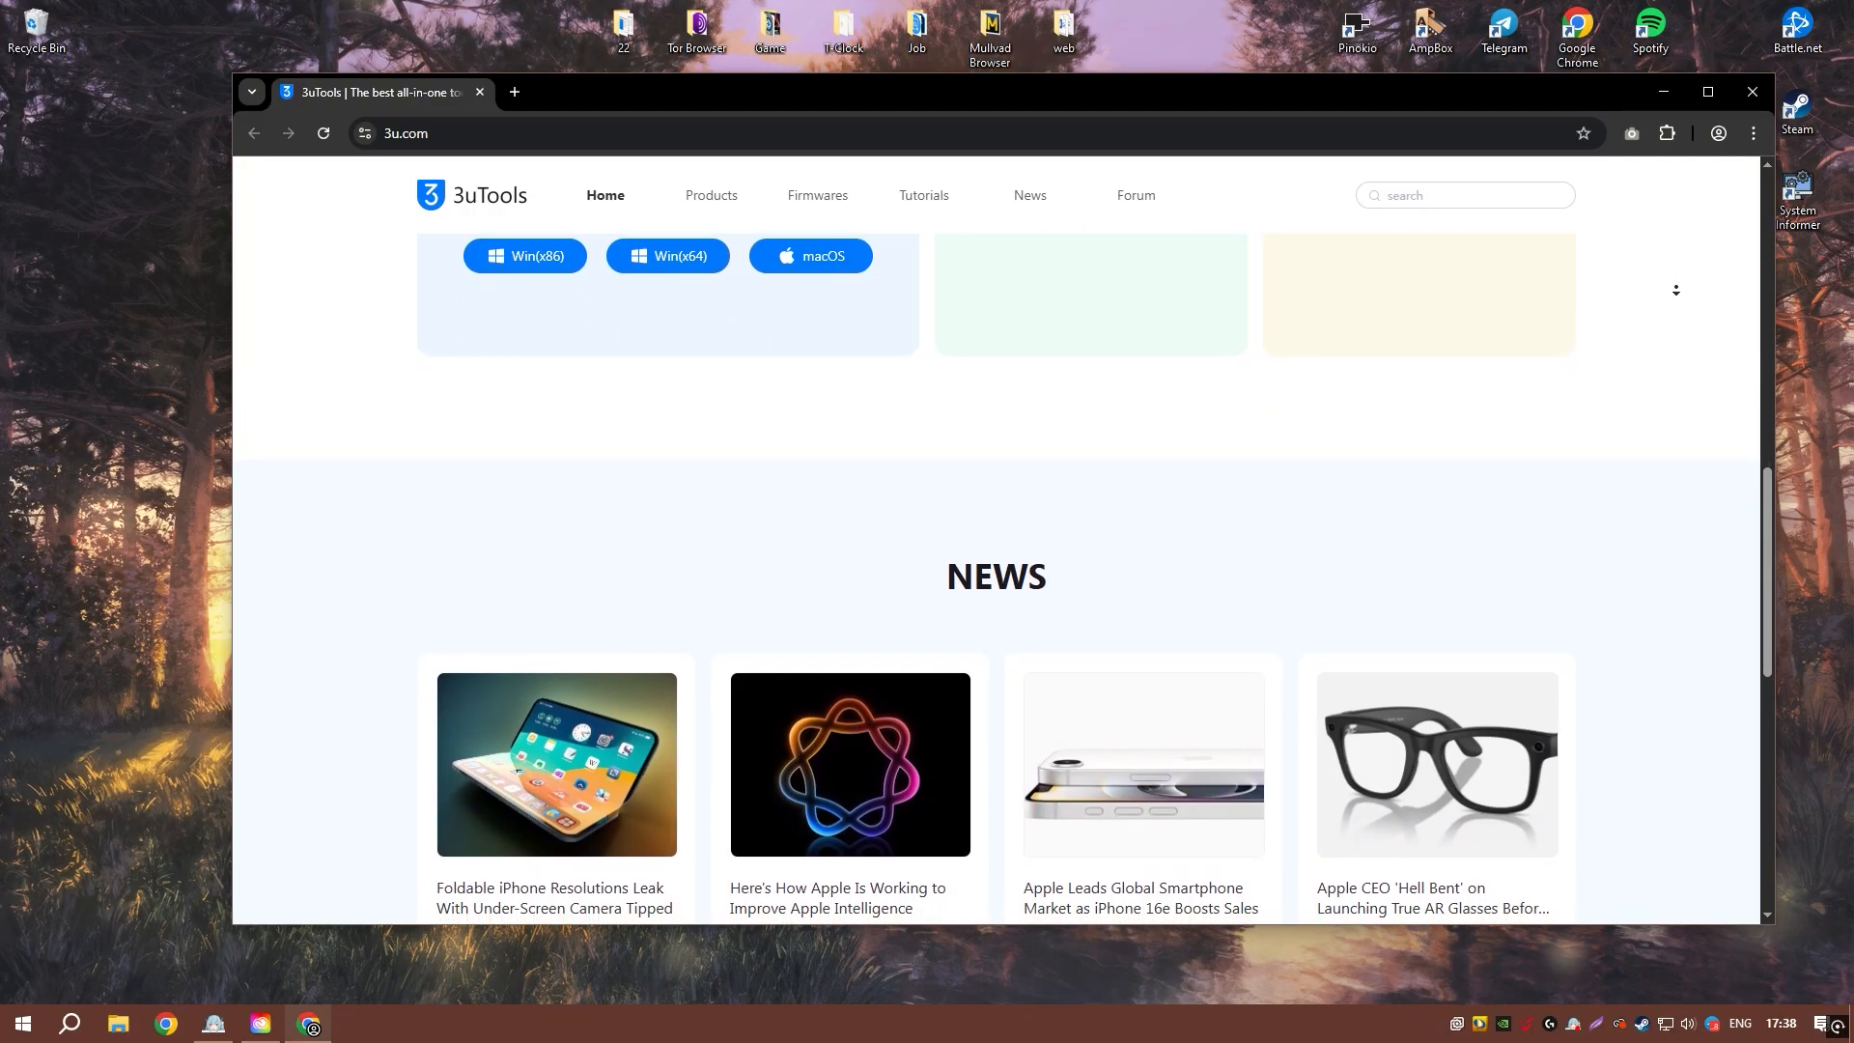
scroll("down", 3)
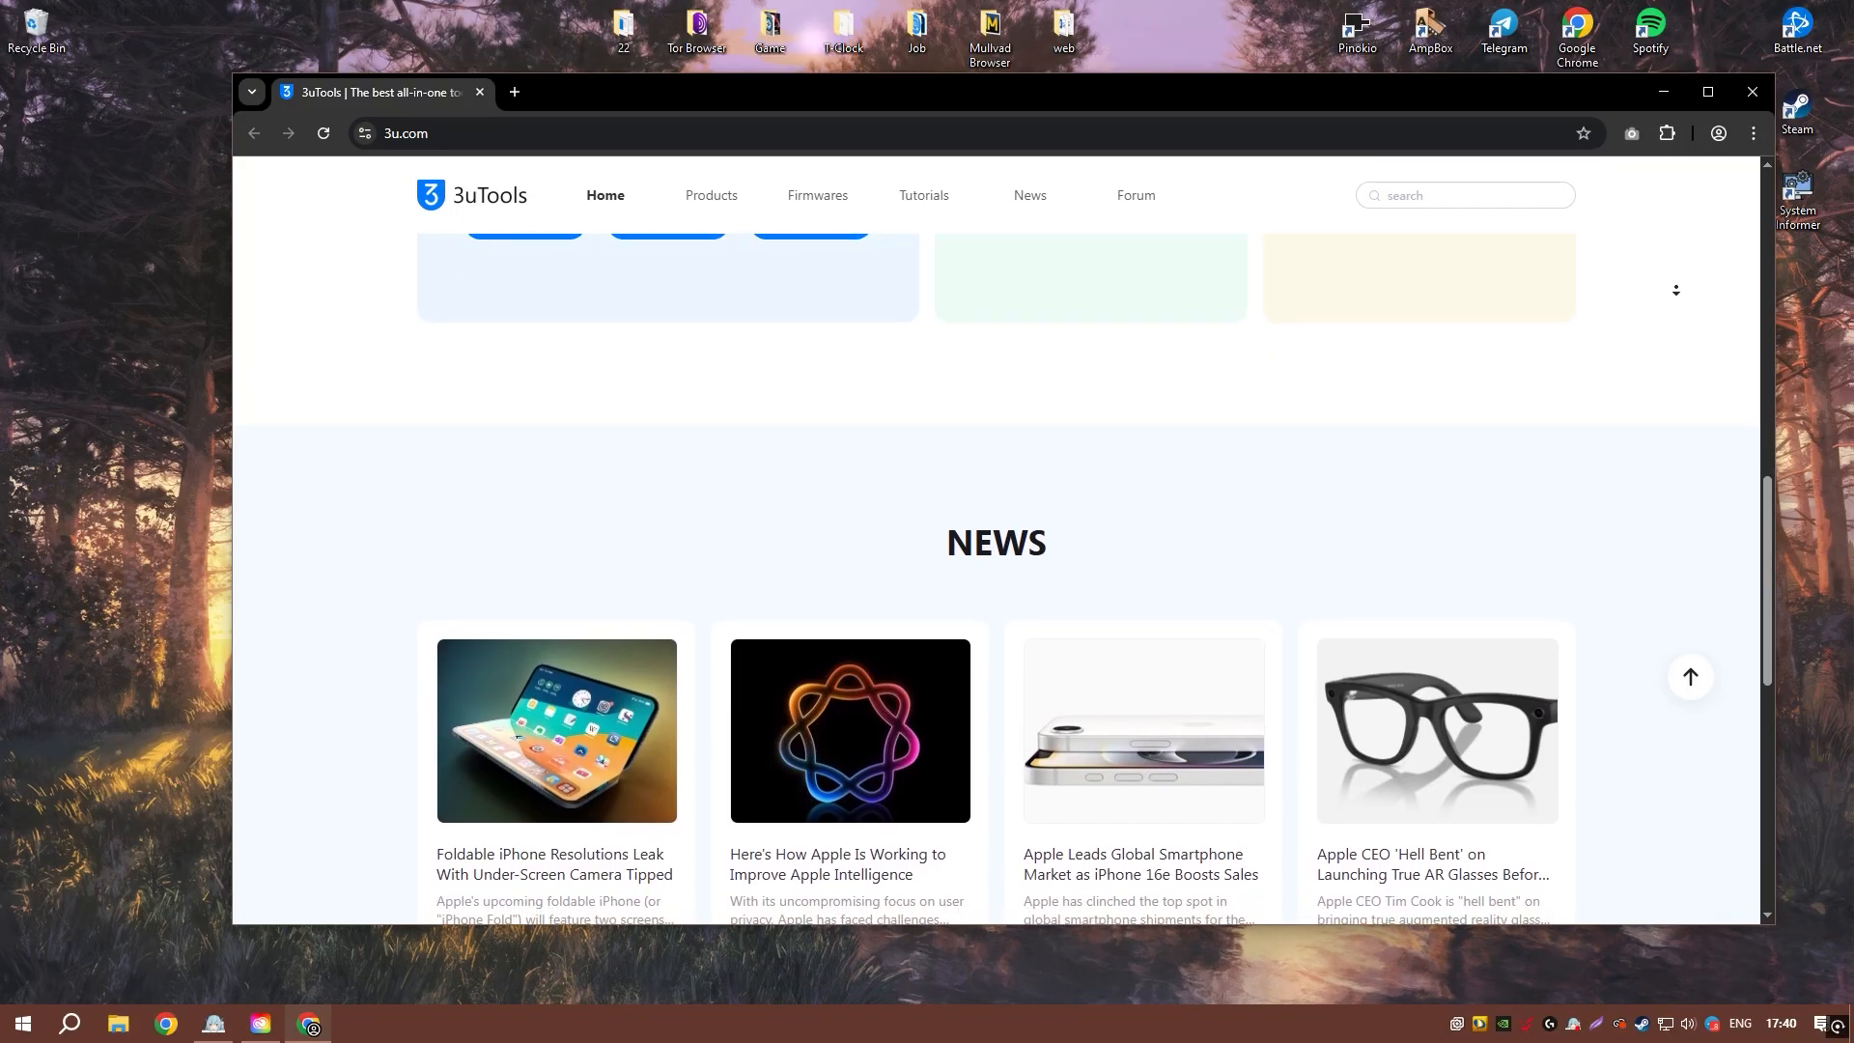
scroll("down", 3)
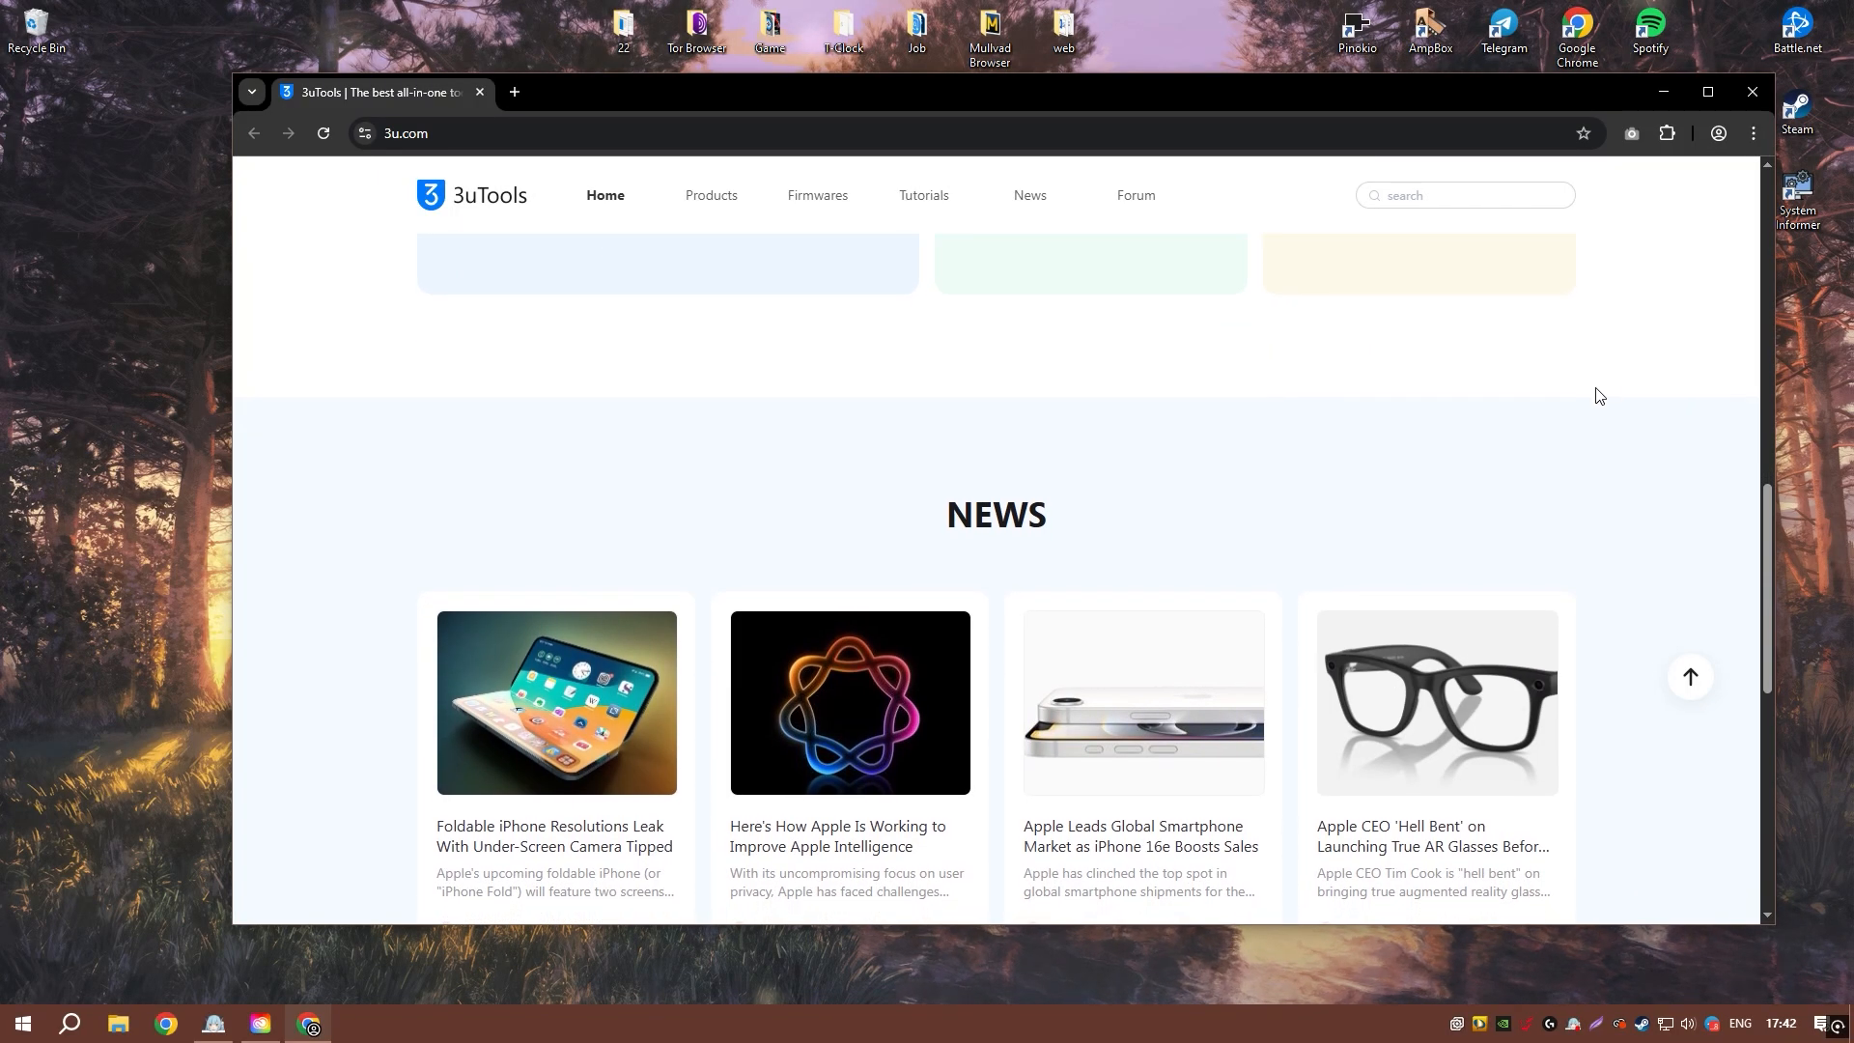
scroll("up", 3)
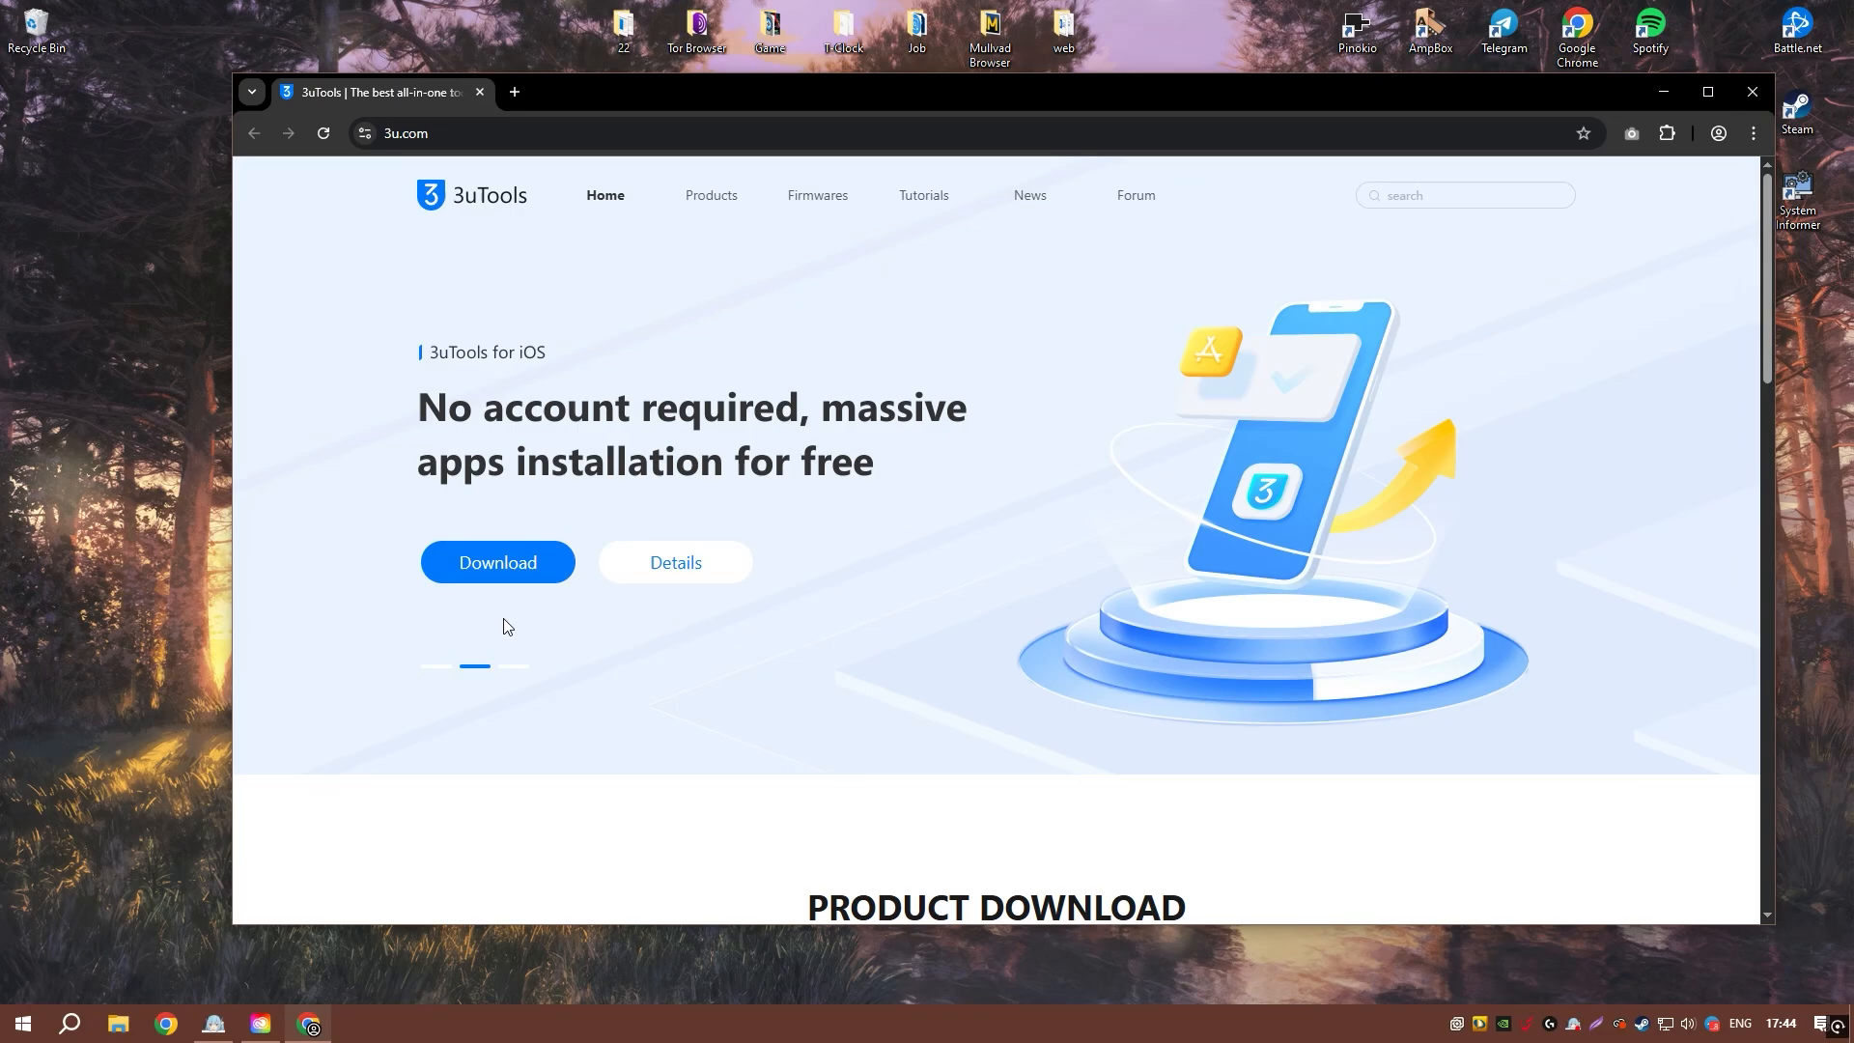
mouse_move(541, 562)
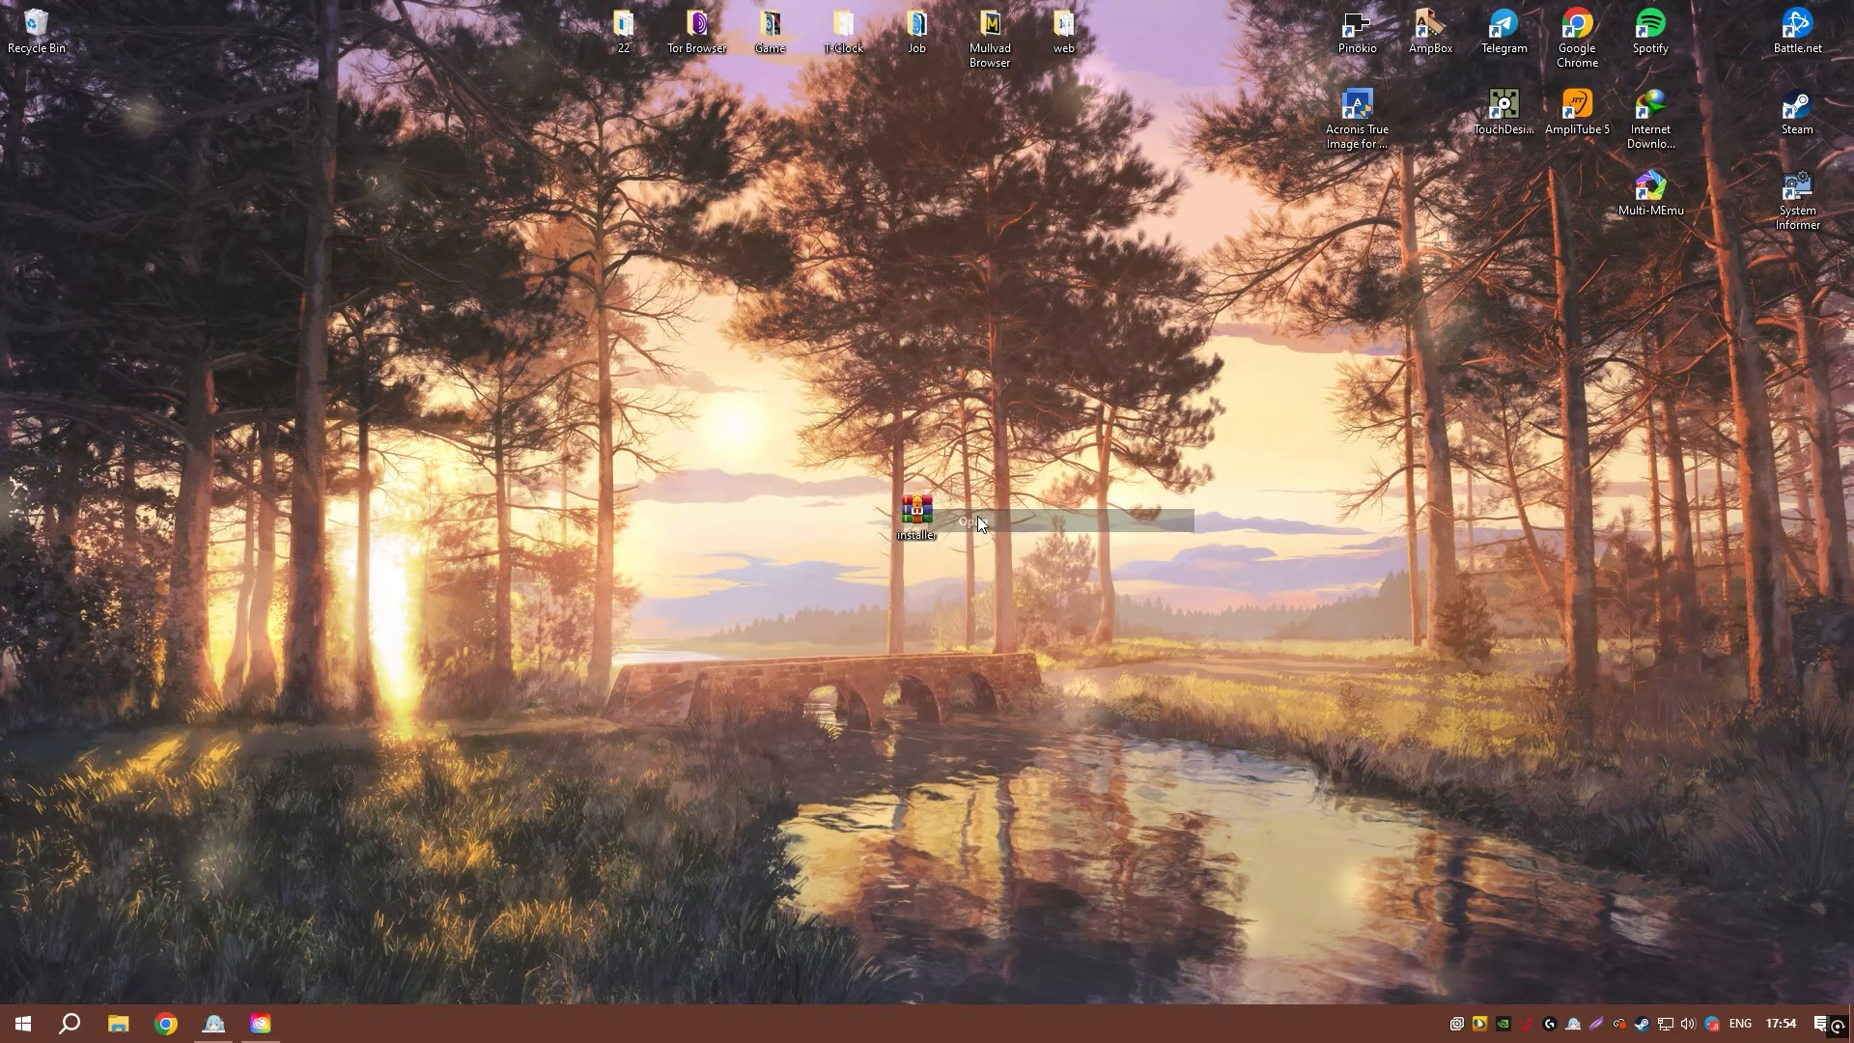
Extract installer.rar with WinRAR into the installer folder
double_click(916, 510)
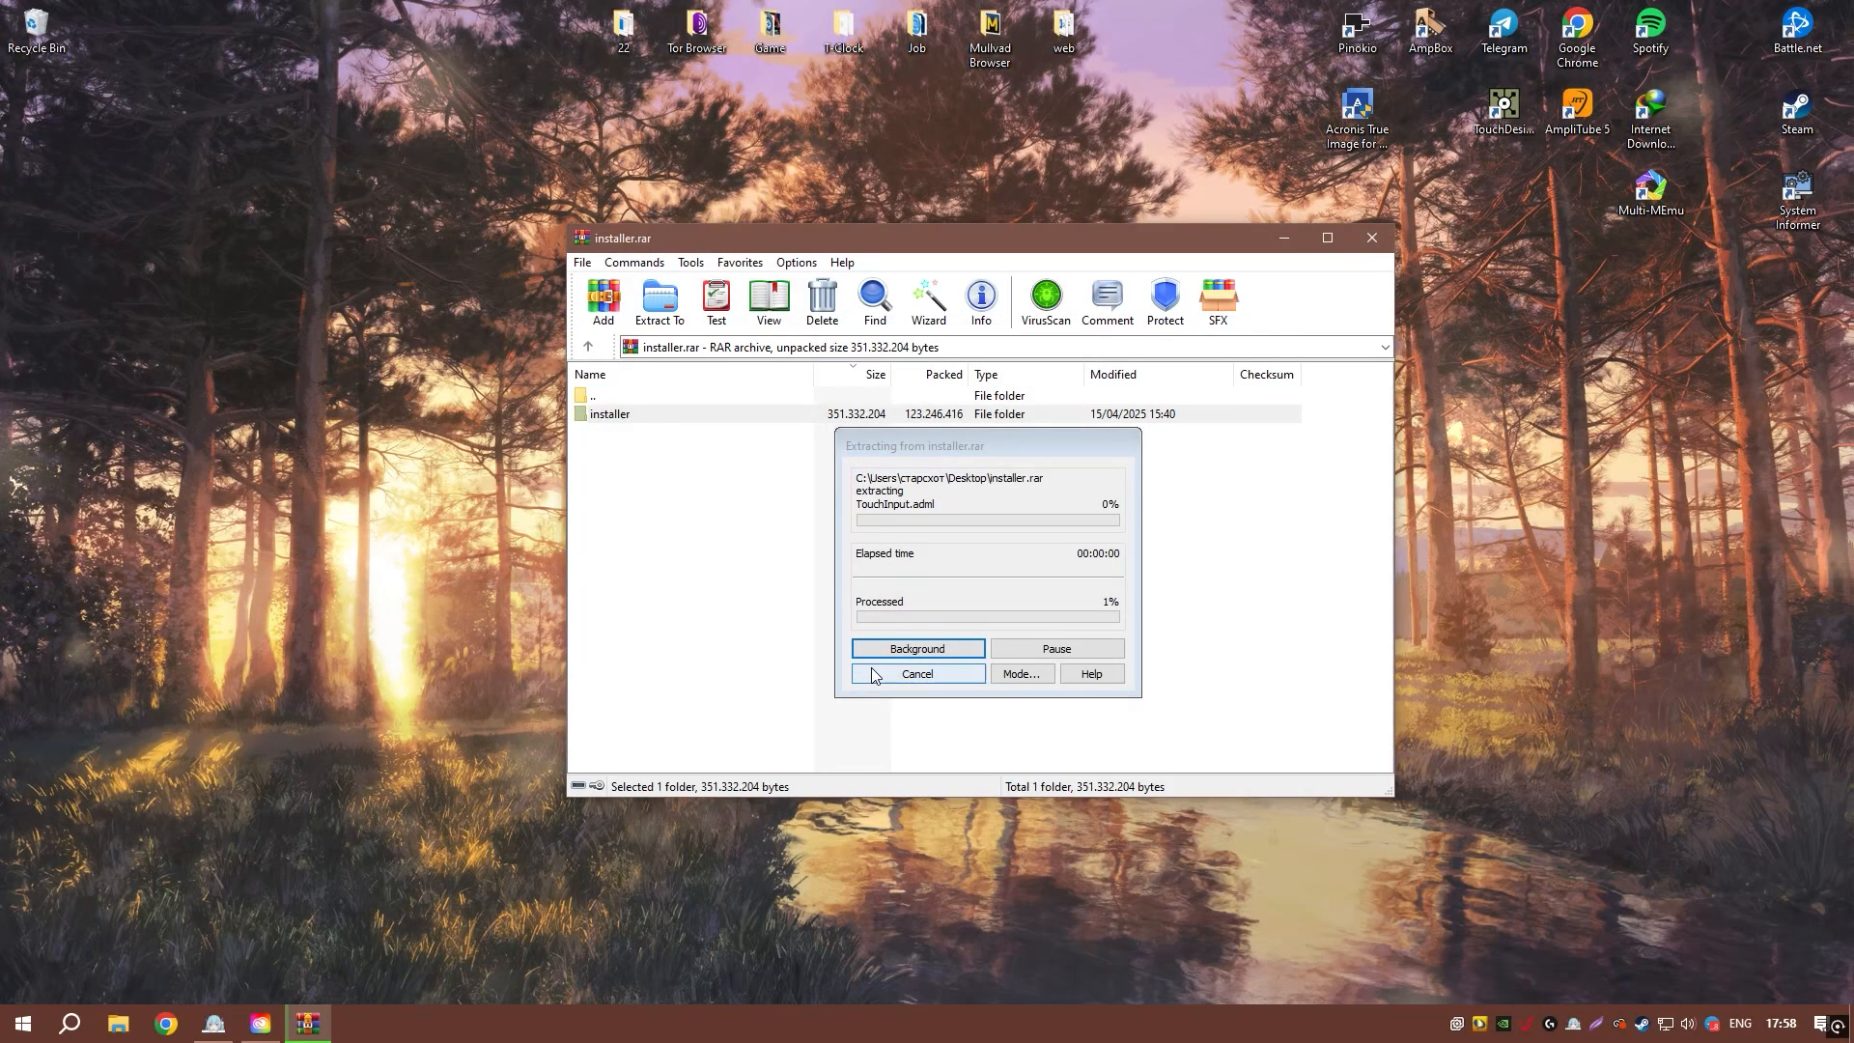
left_click(916, 672)
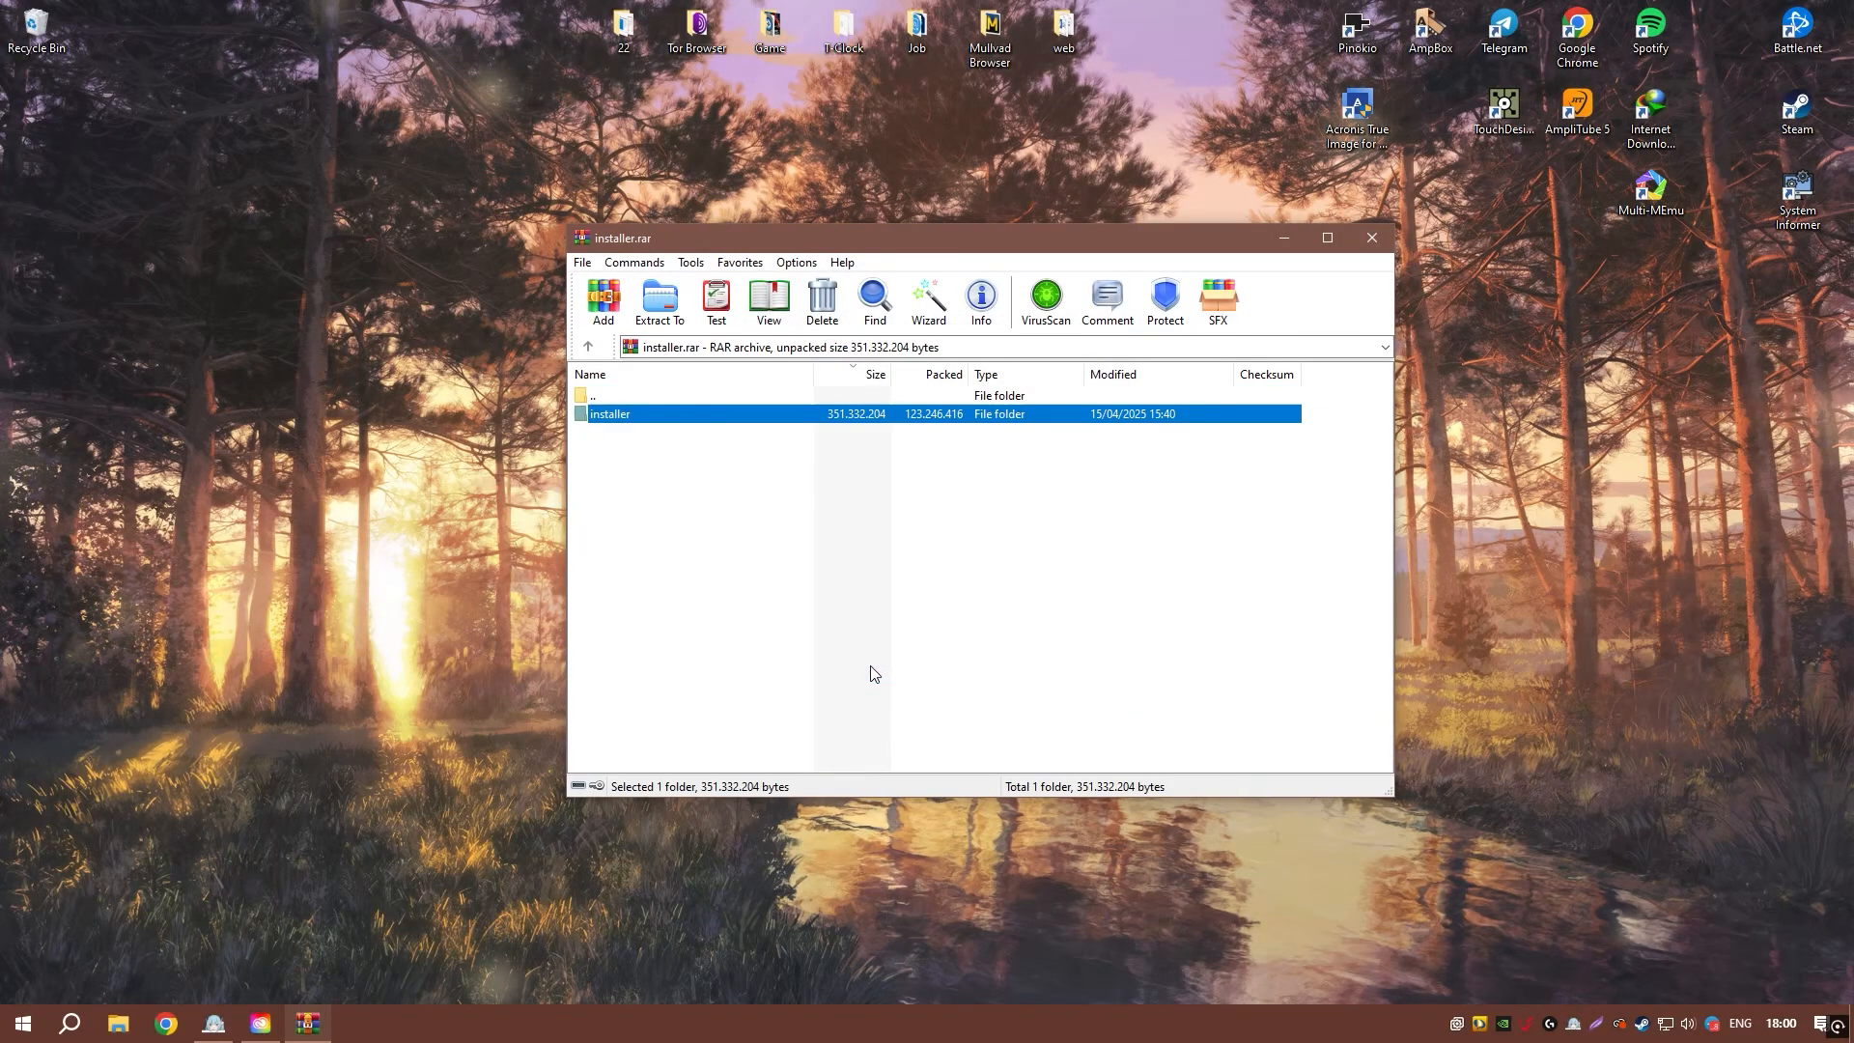
left_click(1371, 237)
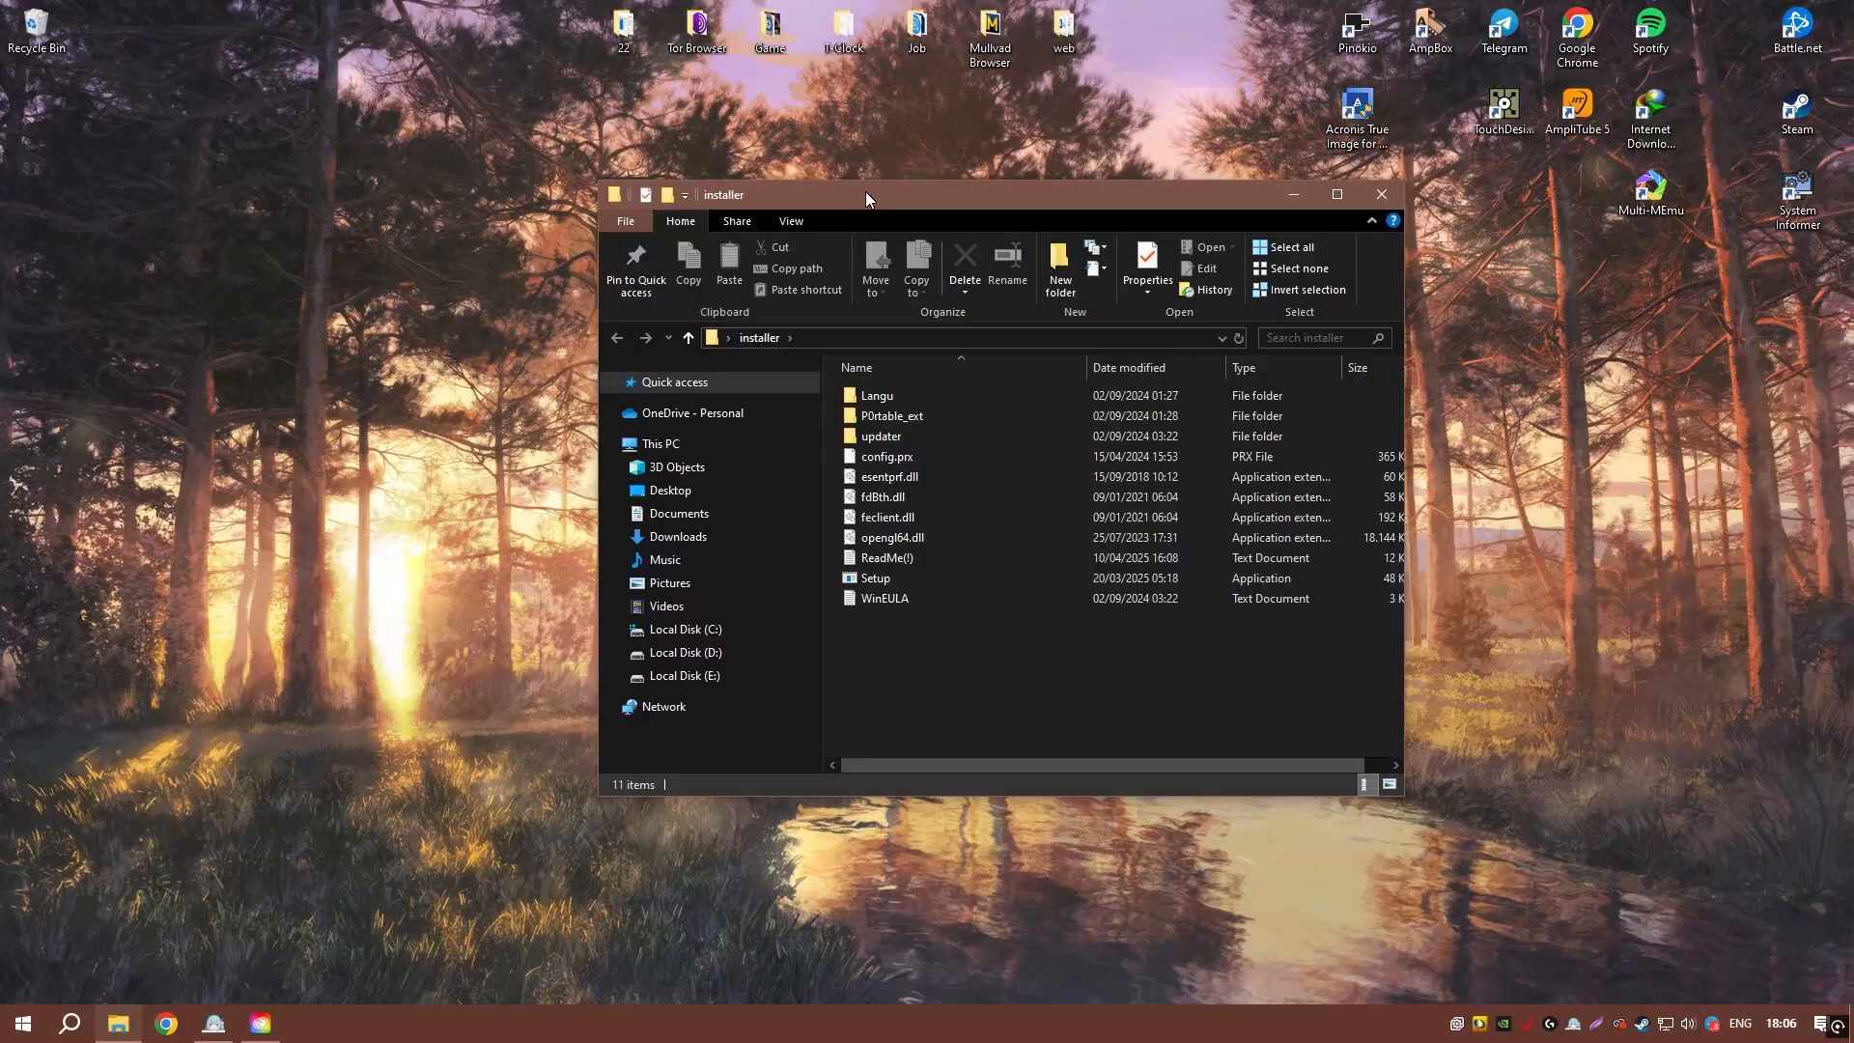
Launch Setup from the extracted folder, bringing up the activation console
left_click(877, 577)
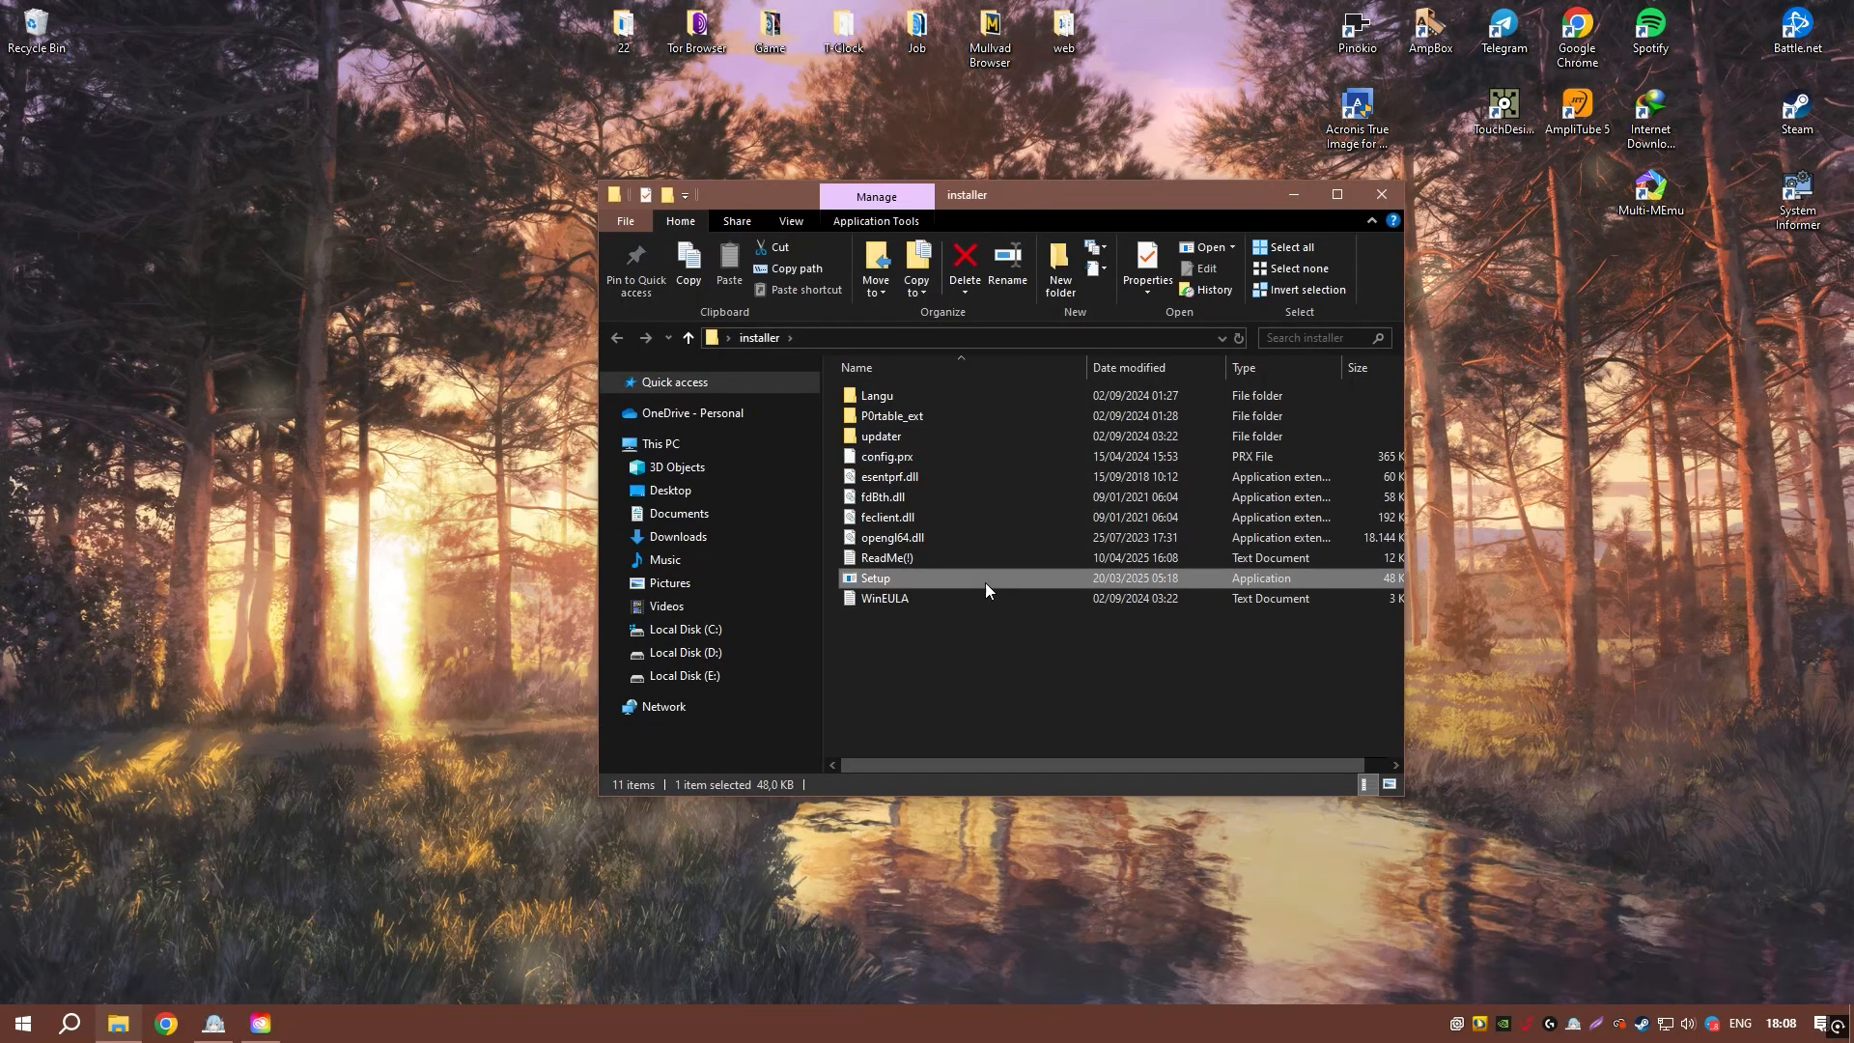
double_click(877, 578)
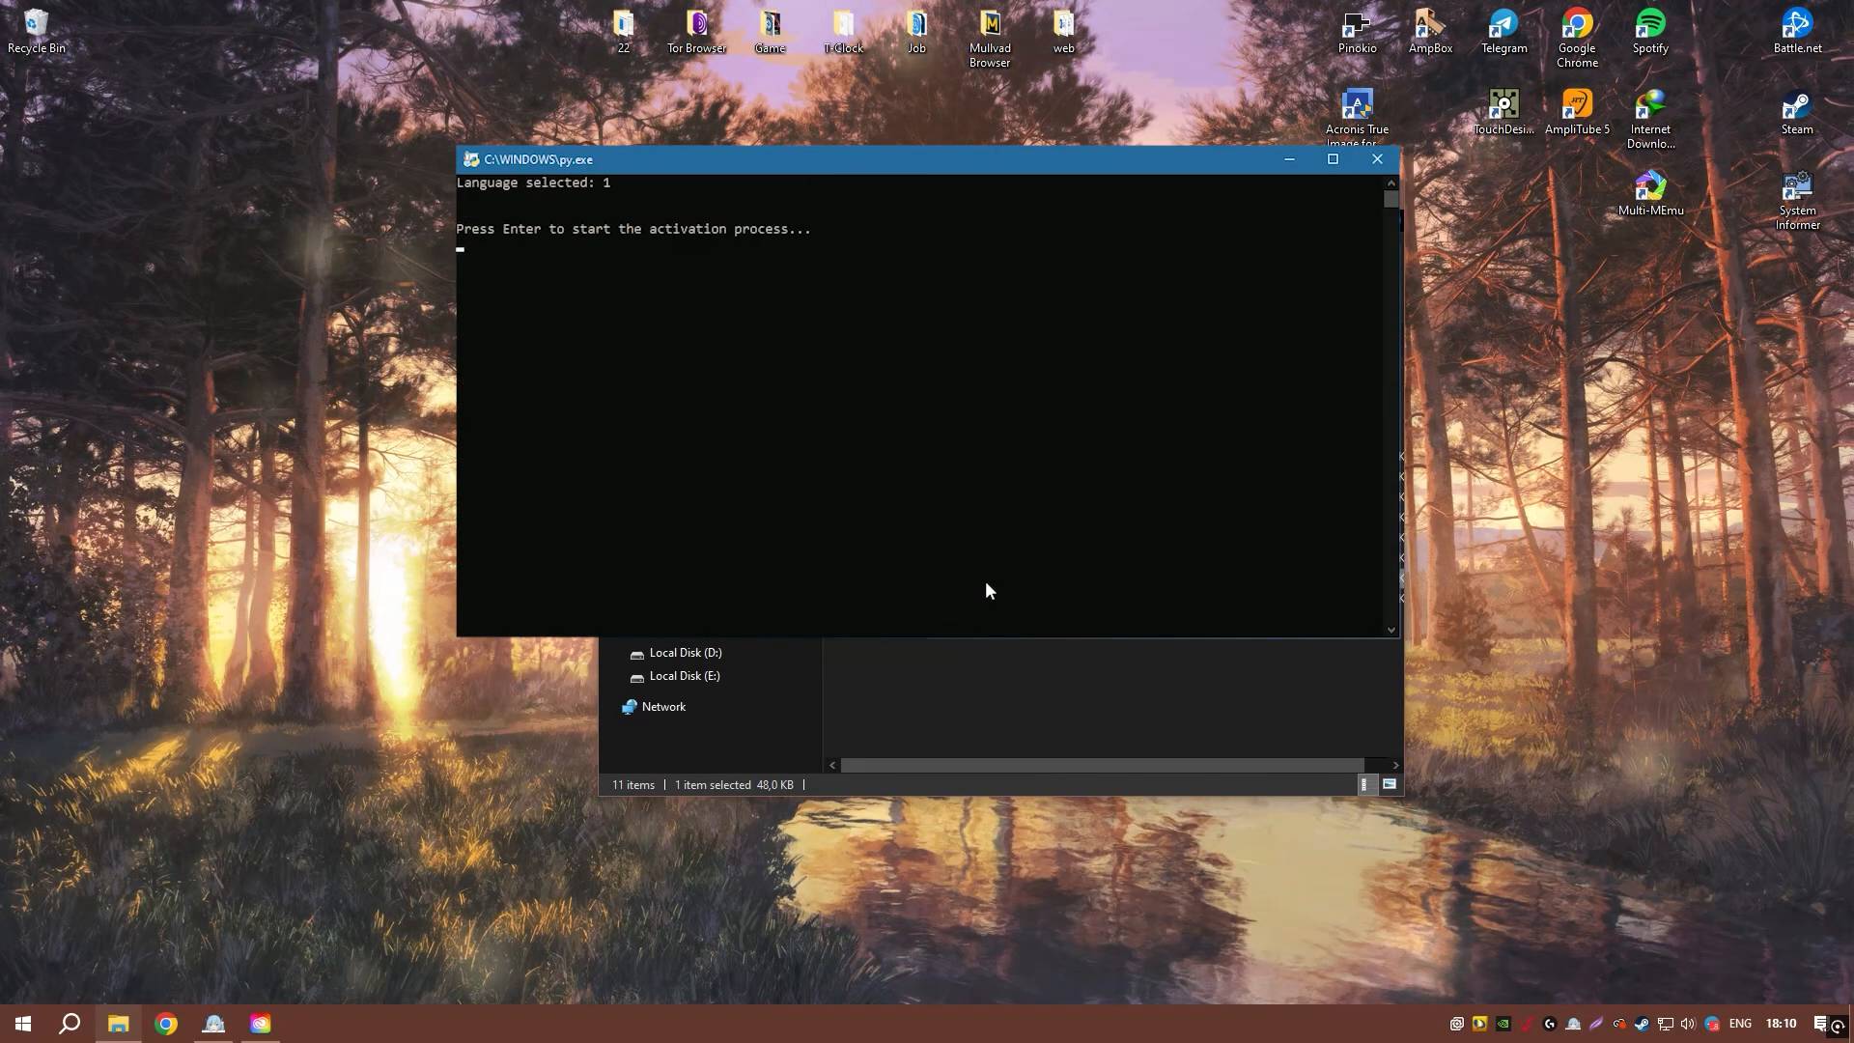